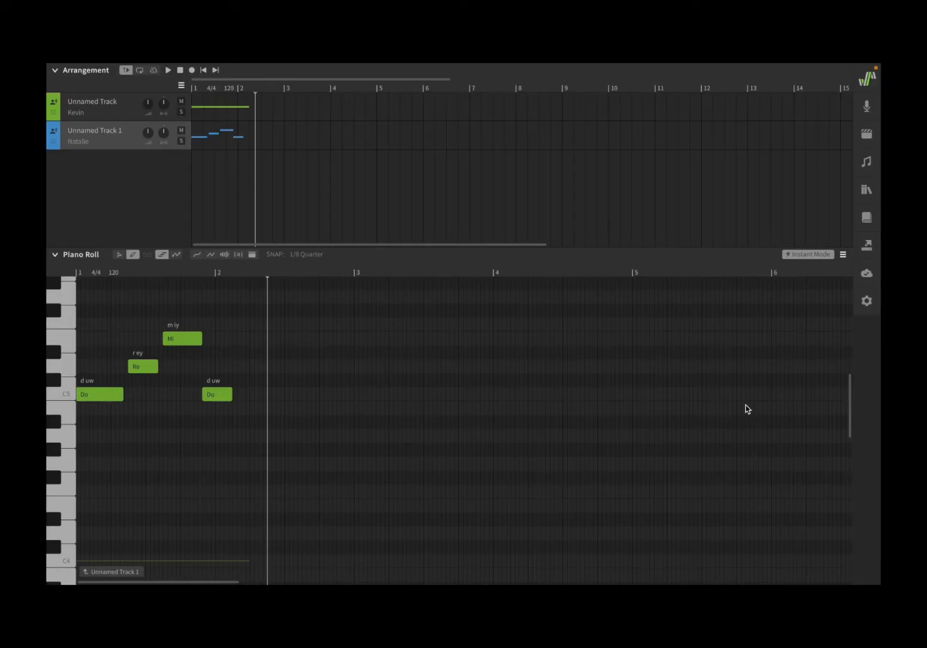
pyautogui.moveTo(759, 384)
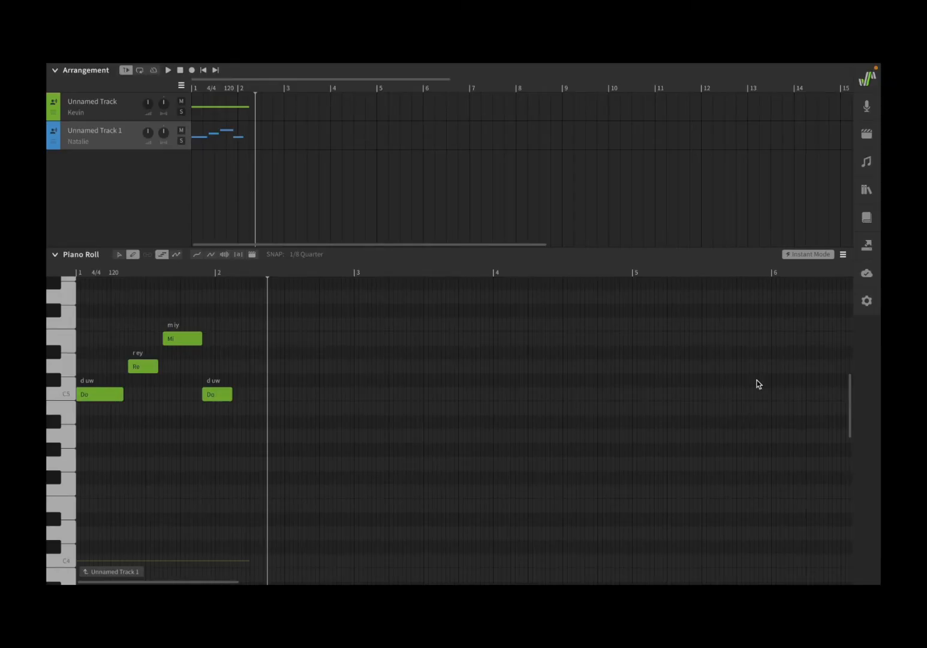
# Open Misc > About to view version 1.8.0 and engine 2.6.3.
pyautogui.click(483, 69)
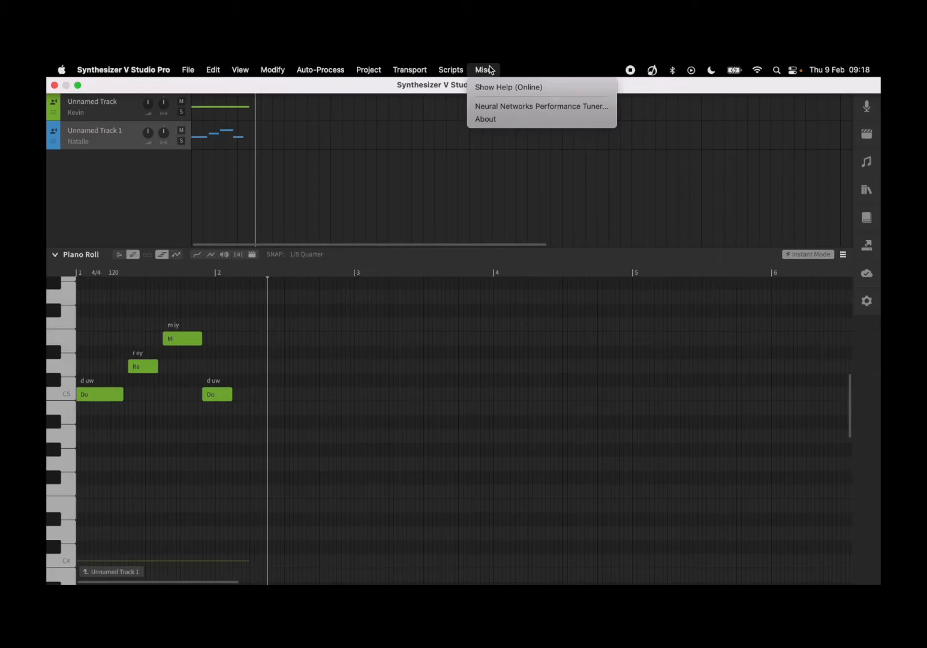
pyautogui.click(485, 119)
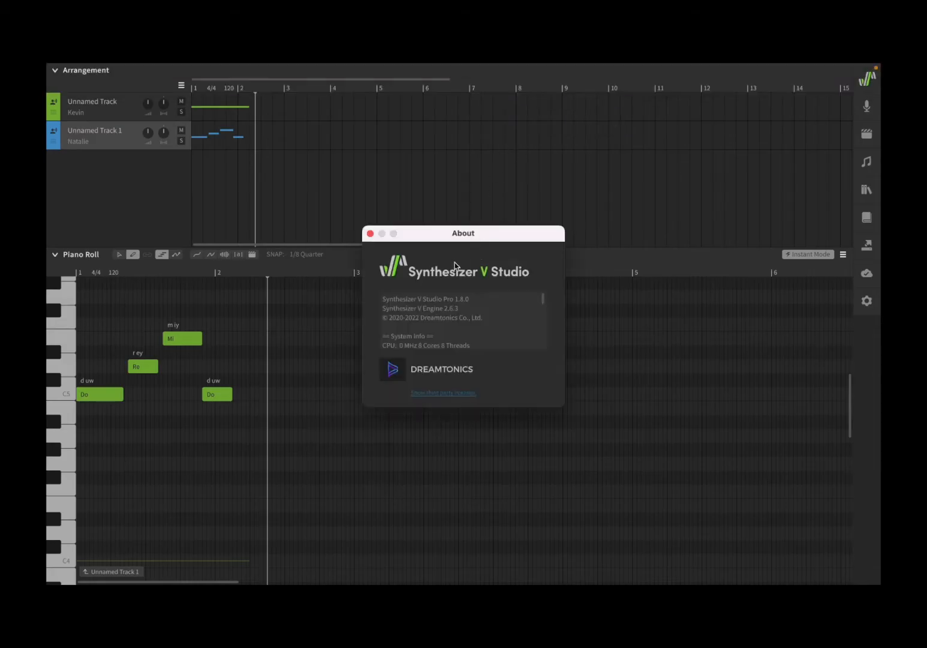
pyautogui.moveTo(510, 331)
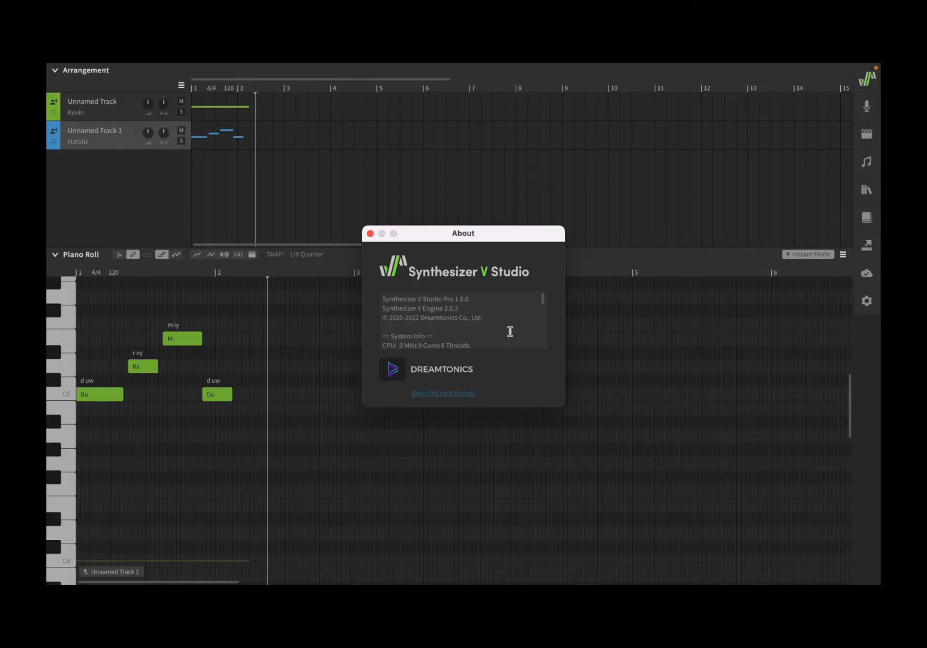
pyautogui.moveTo(488, 325)
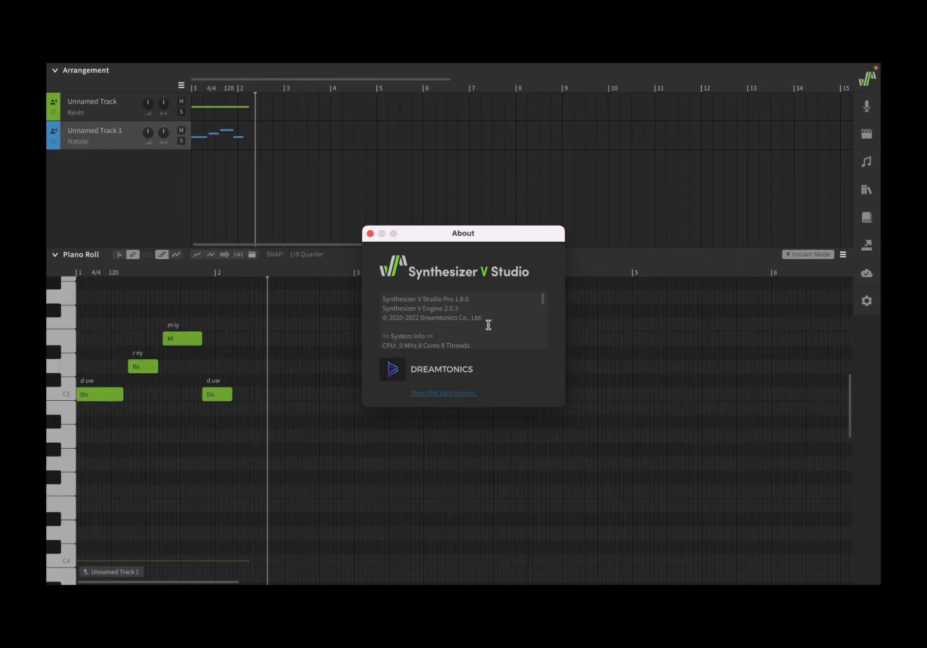
pyautogui.moveTo(483, 306)
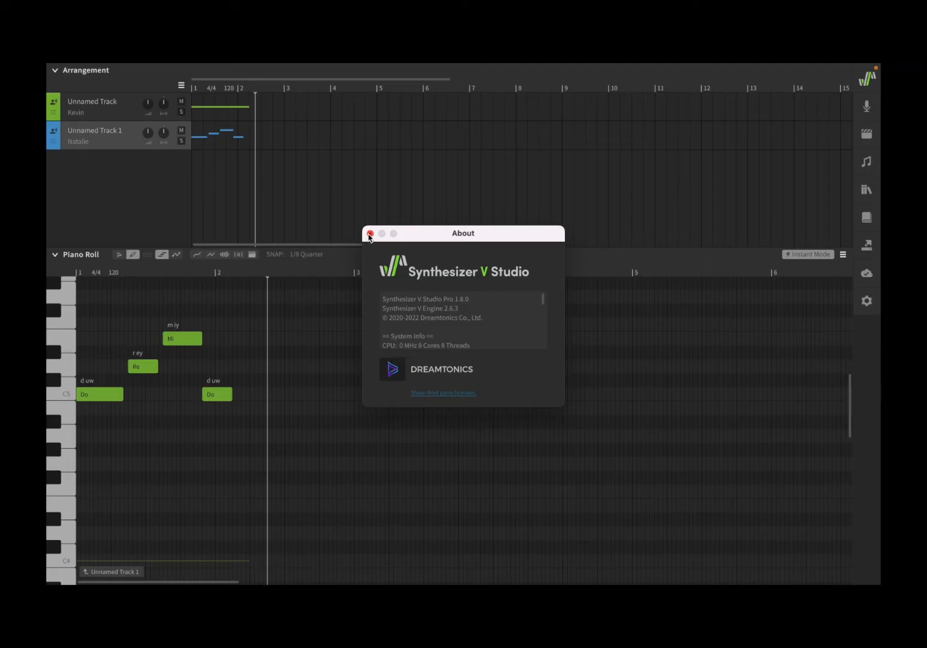
# Close the About window, then collapse and re-expand the Arrangement panel.
pyautogui.click(370, 233)
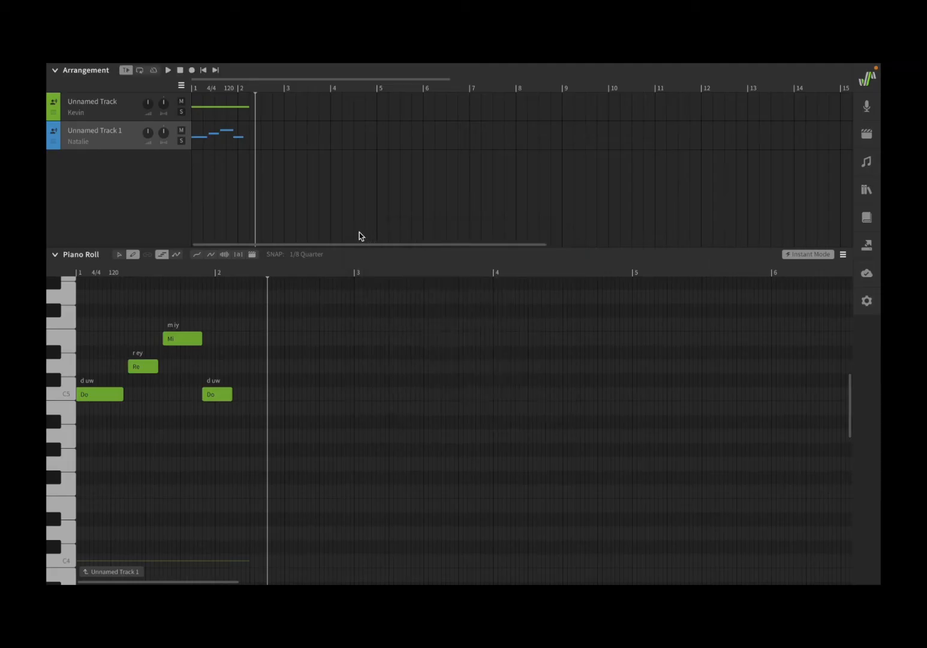
pyautogui.moveTo(360, 223)
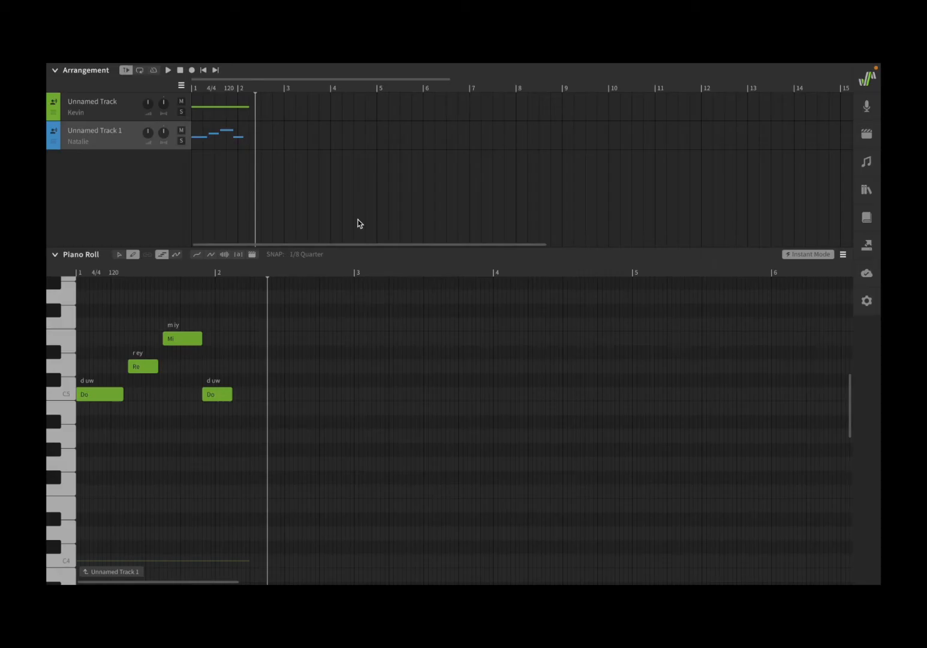
pyautogui.moveTo(343, 202)
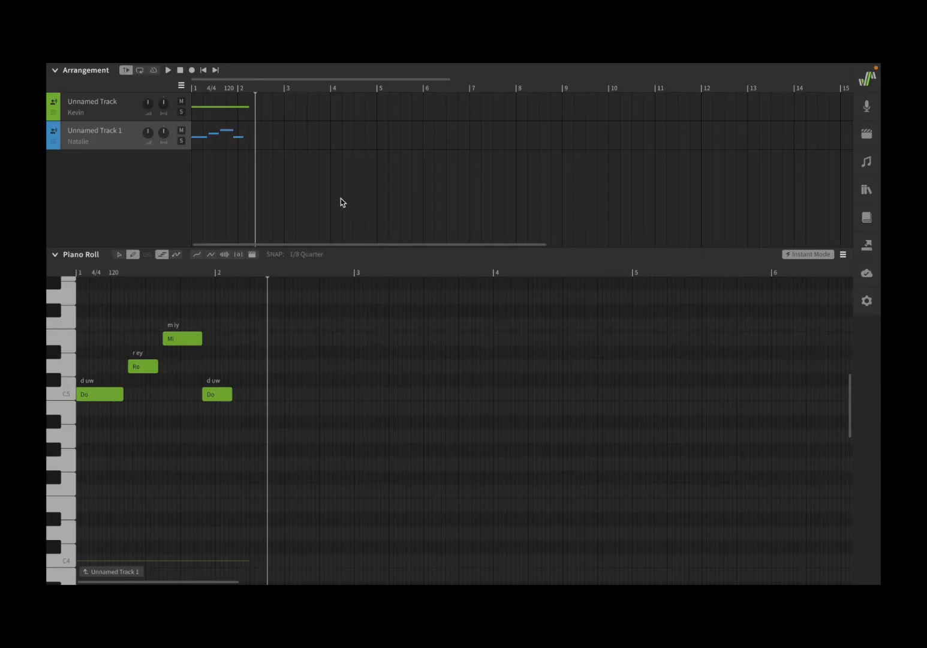
pyautogui.moveTo(309, 222)
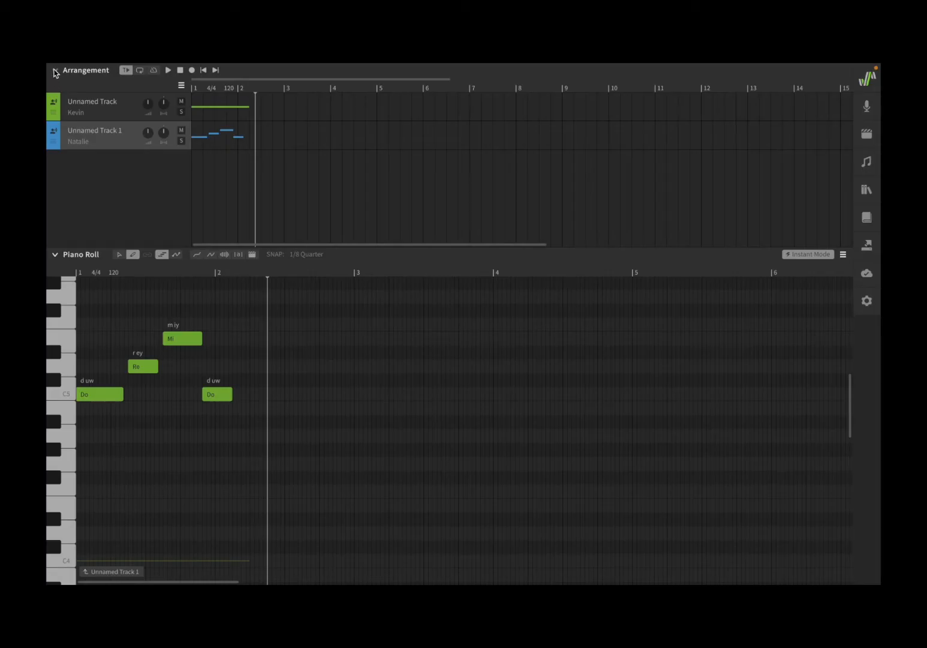
pyautogui.click(55, 70)
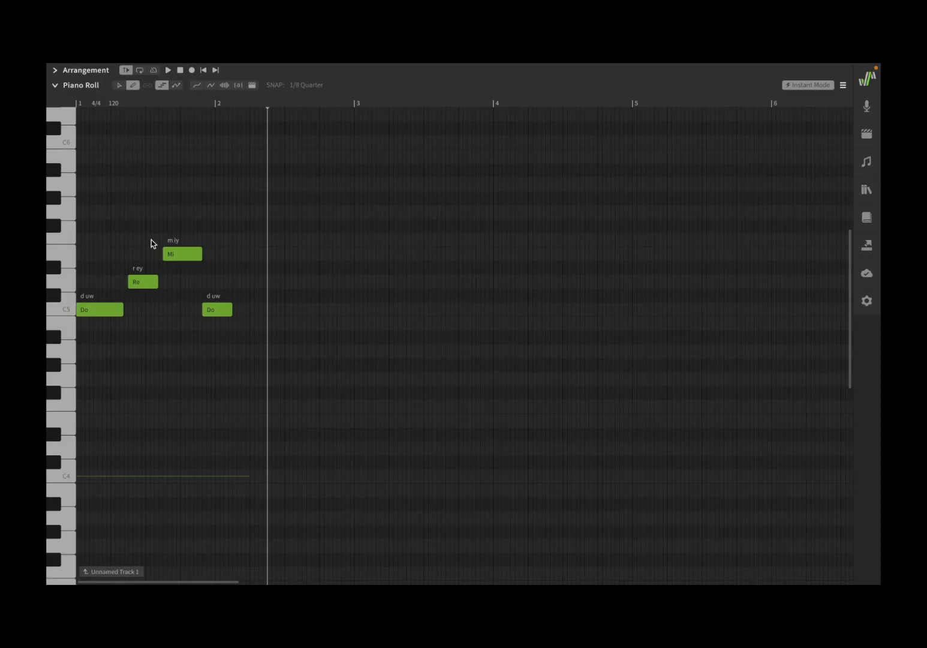
pyautogui.moveTo(101, 270)
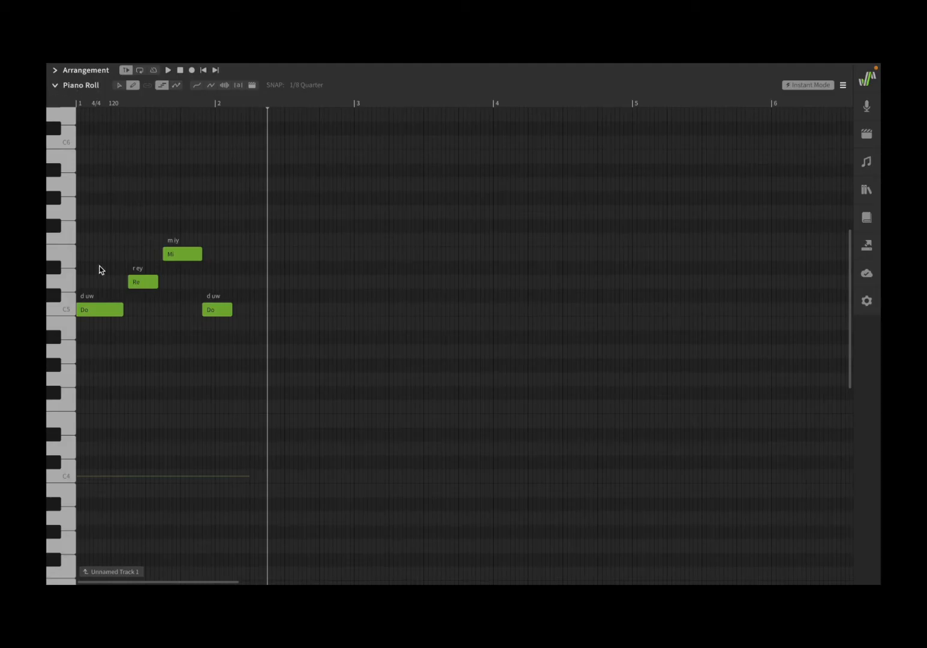
pyautogui.click(56, 69)
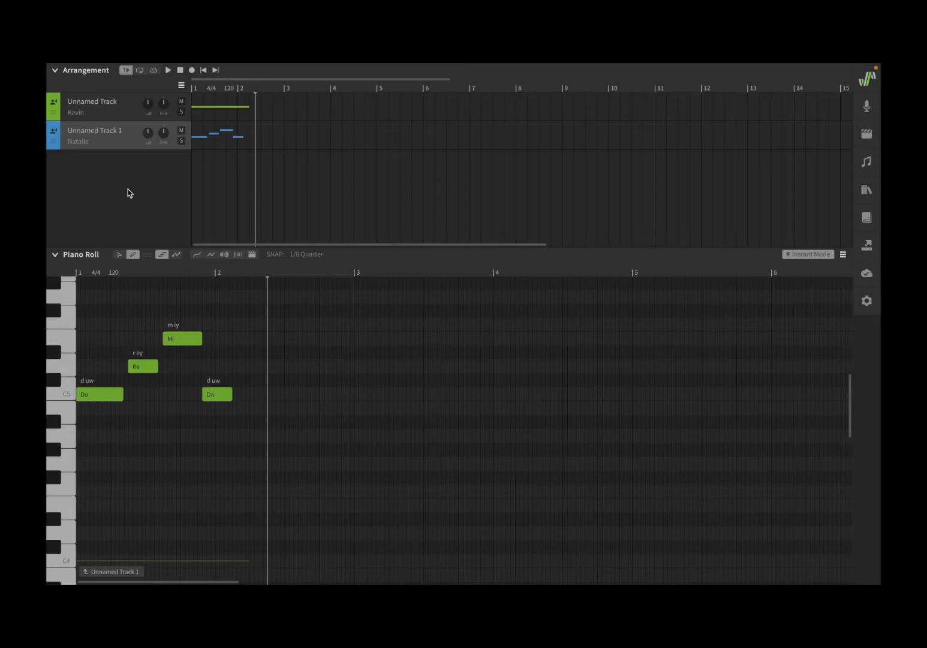
pyautogui.moveTo(110, 151)
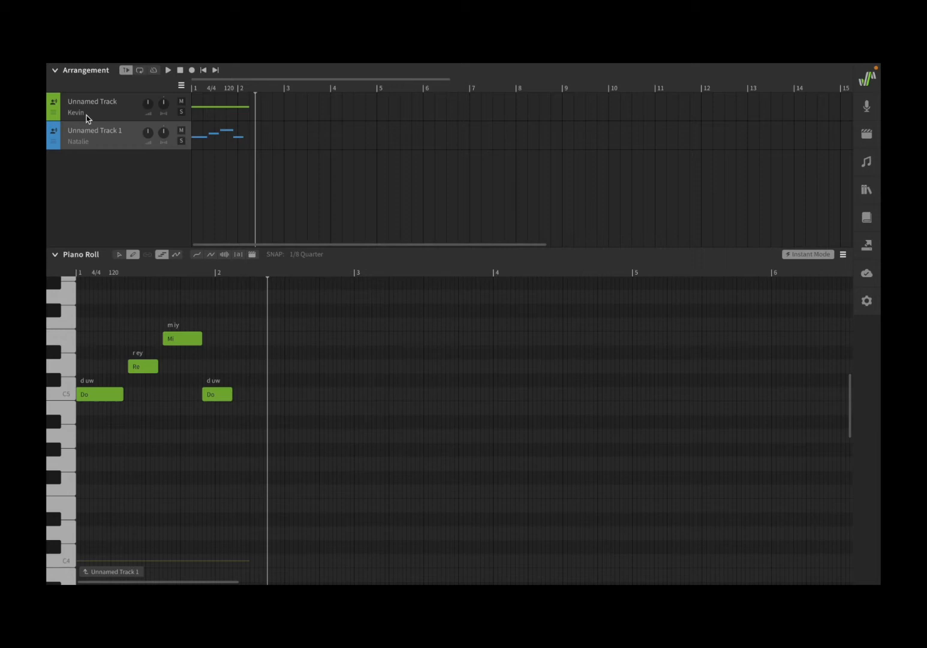
pyautogui.moveTo(96, 166)
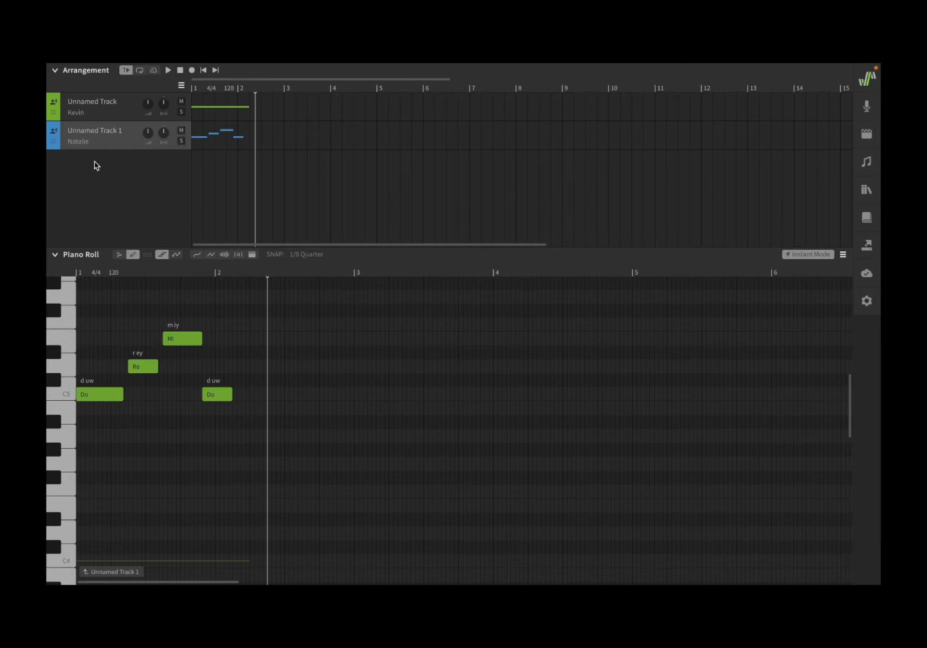
pyautogui.moveTo(100, 151)
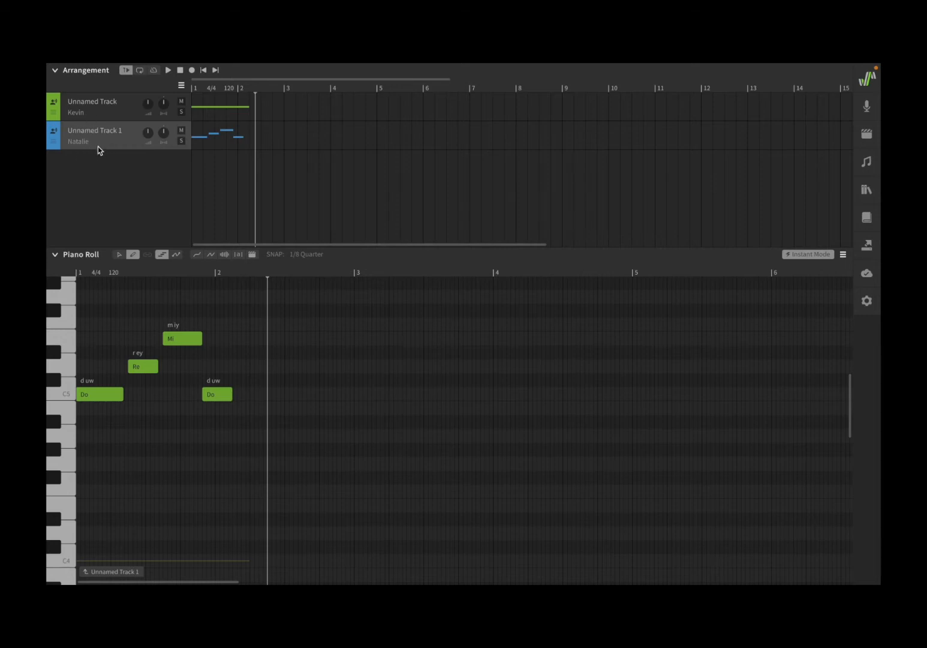
pyautogui.moveTo(147, 152)
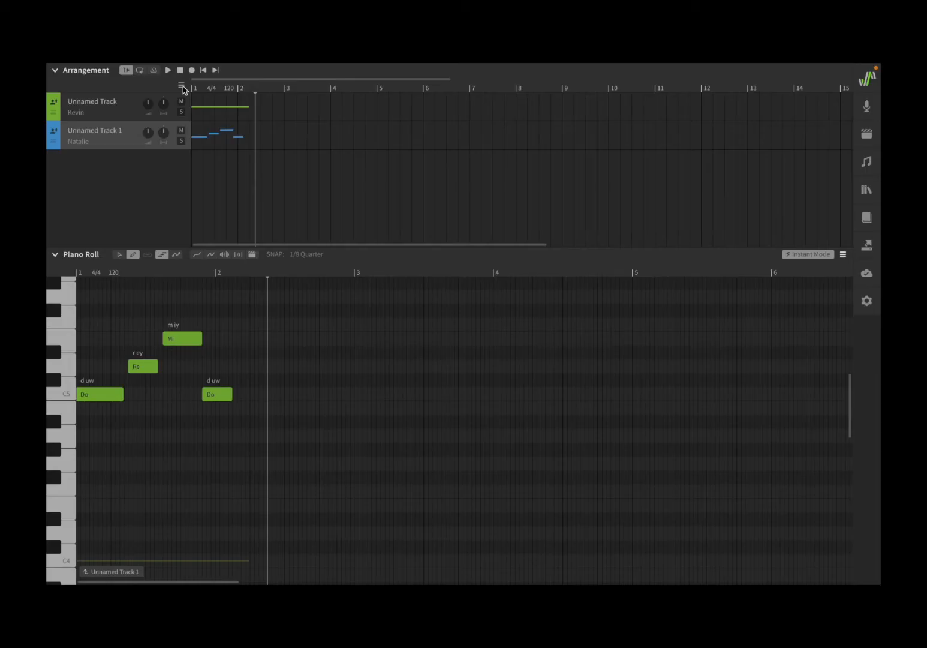
pyautogui.moveTo(587, 192)
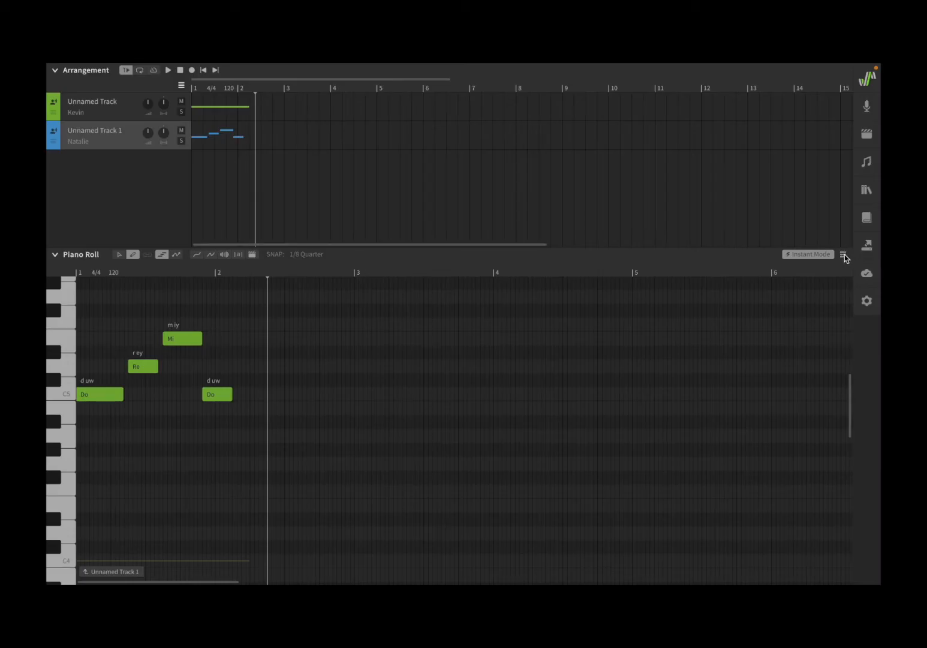
pyautogui.moveTo(88, 253)
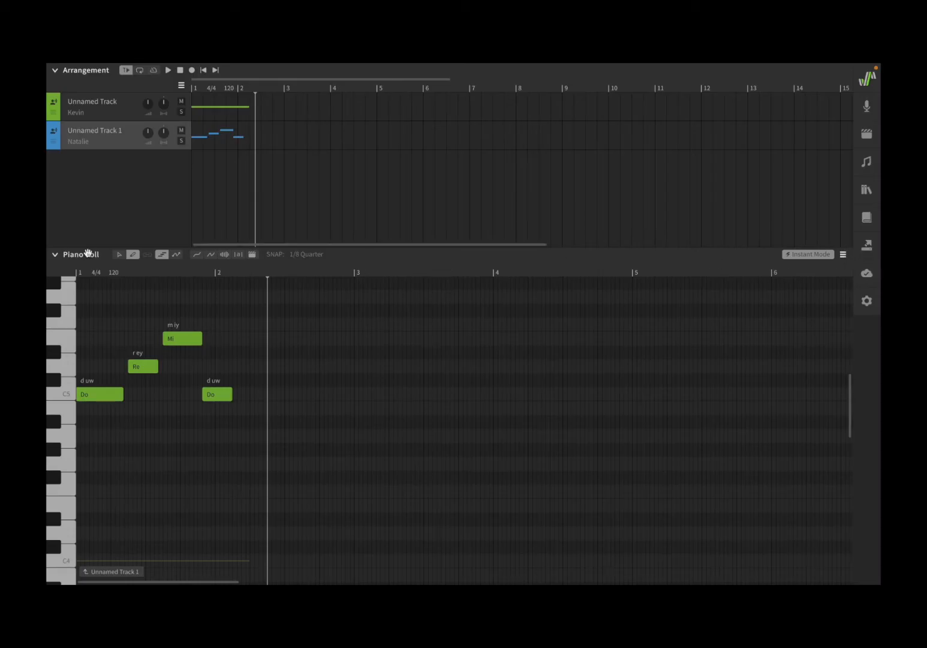
pyautogui.click(181, 85)
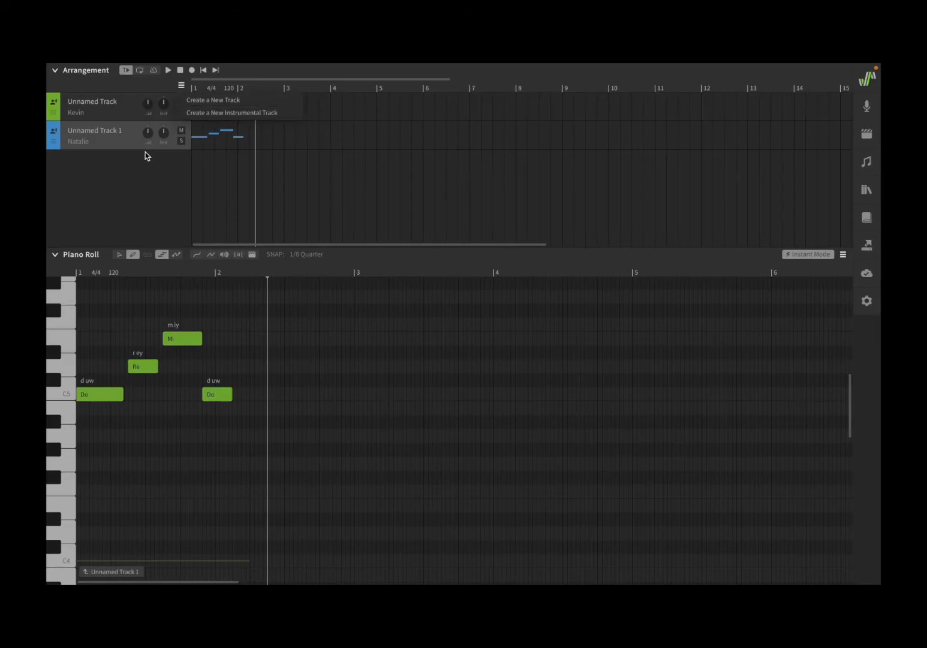
pyautogui.click(213, 100)
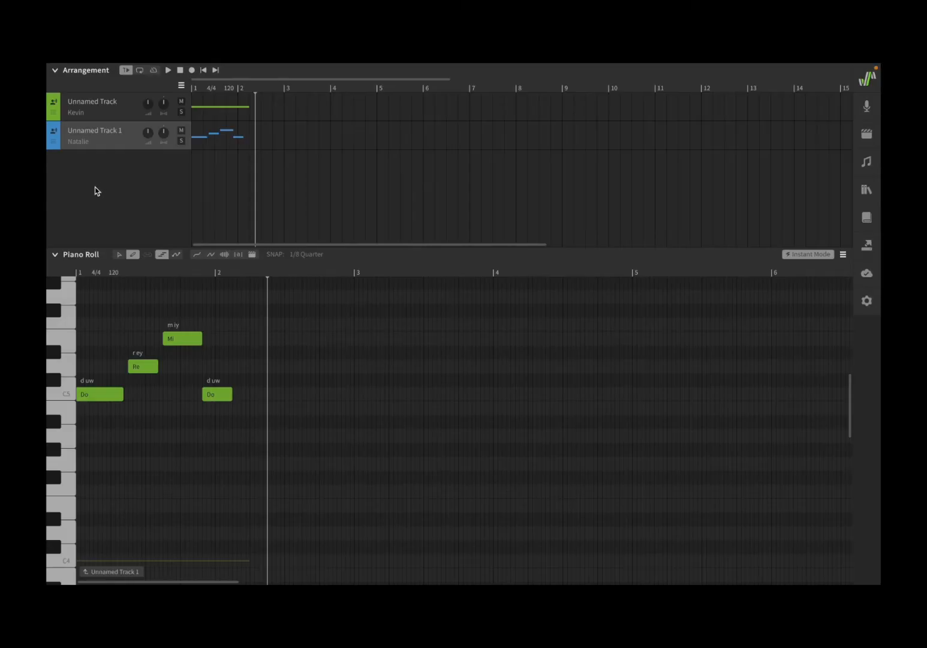
pyautogui.rightClick(101, 186)
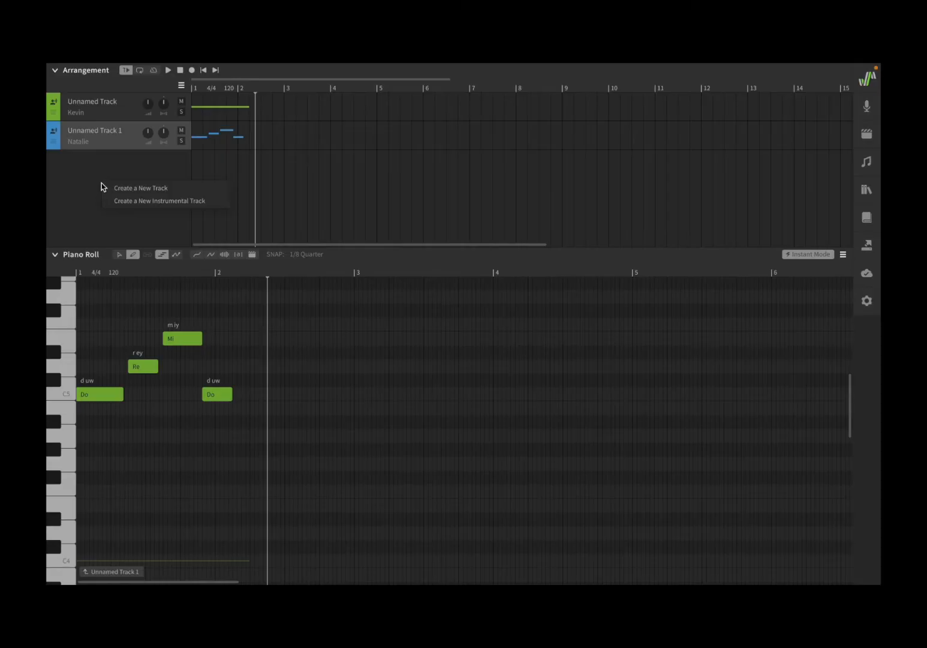
pyautogui.moveTo(155, 125)
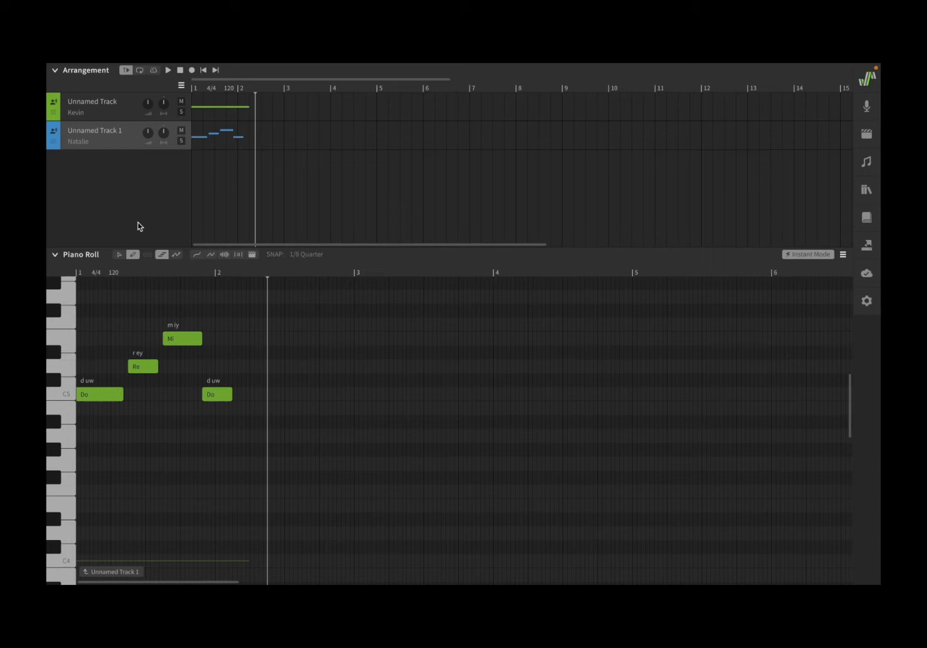
pyautogui.moveTo(135, 213)
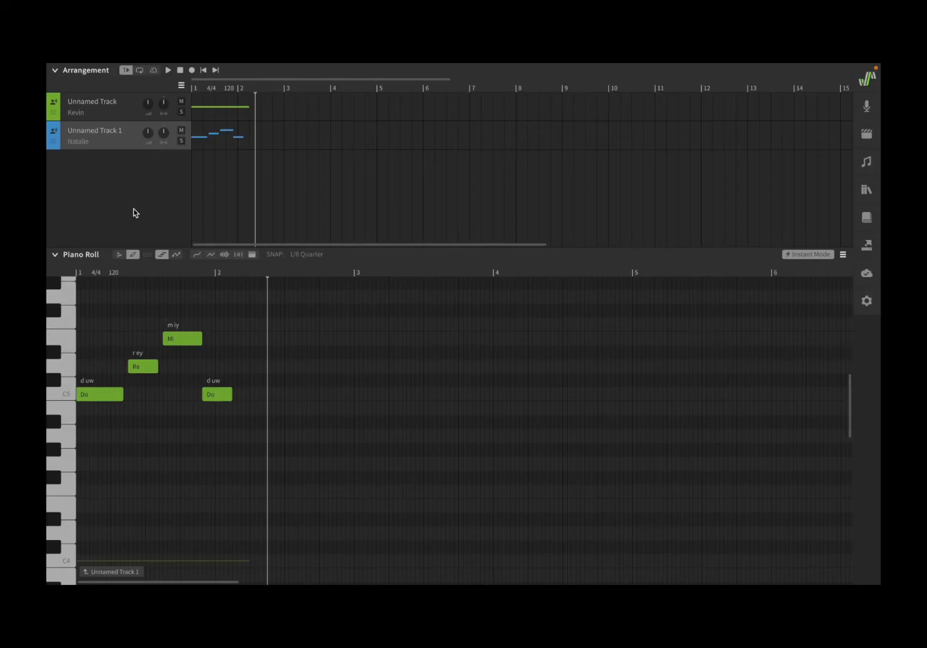
pyautogui.moveTo(158, 168)
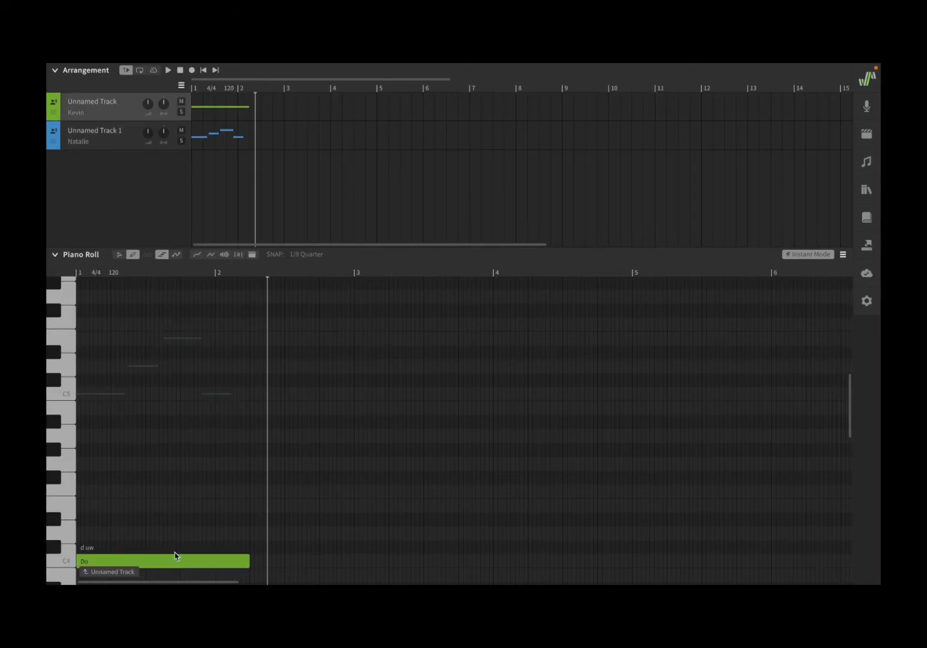
pyautogui.moveTo(133, 116)
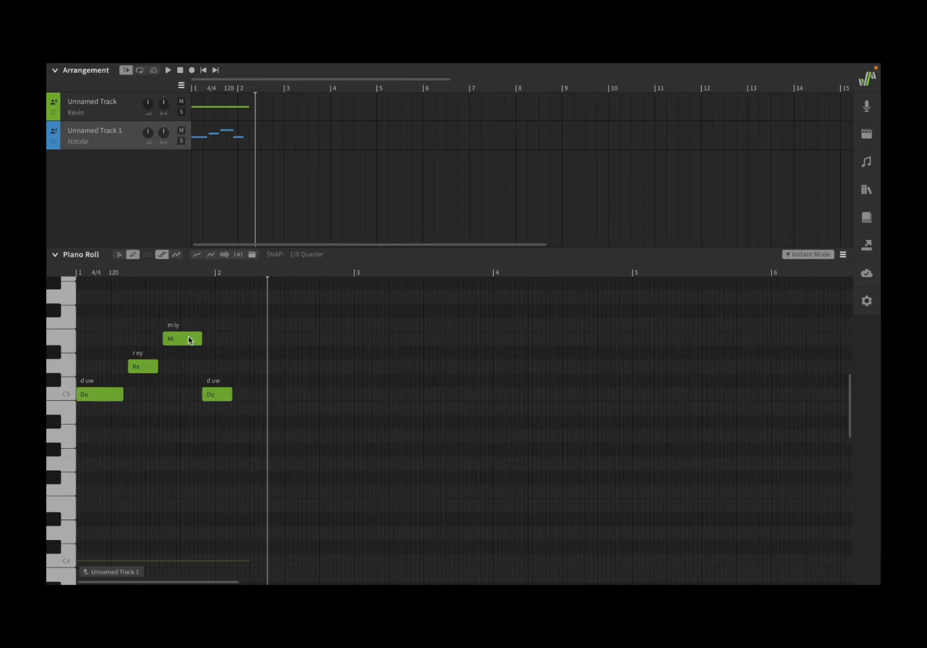
pyautogui.moveTo(128, 391)
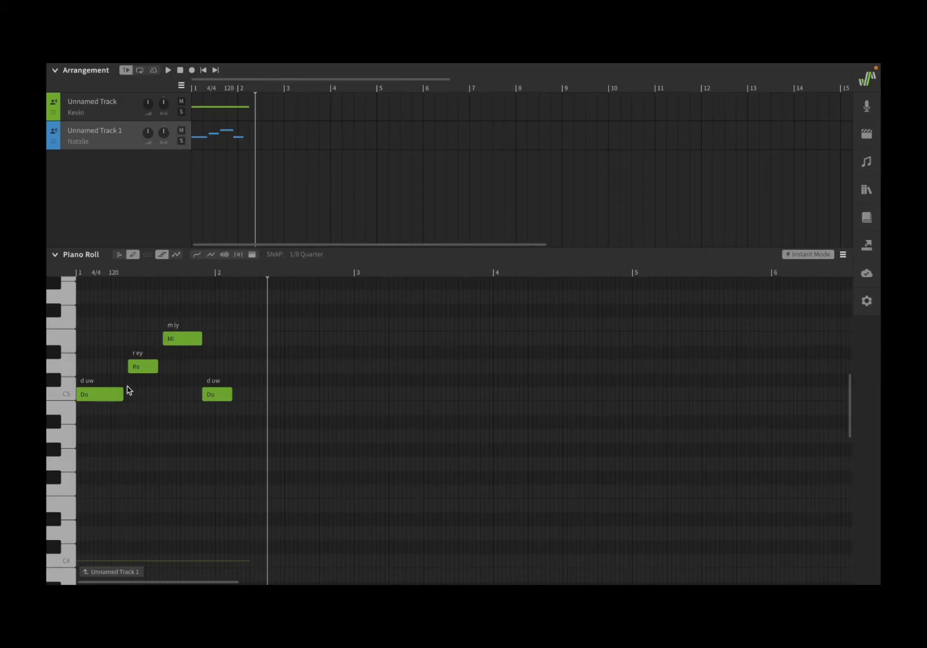
pyautogui.moveTo(228, 419)
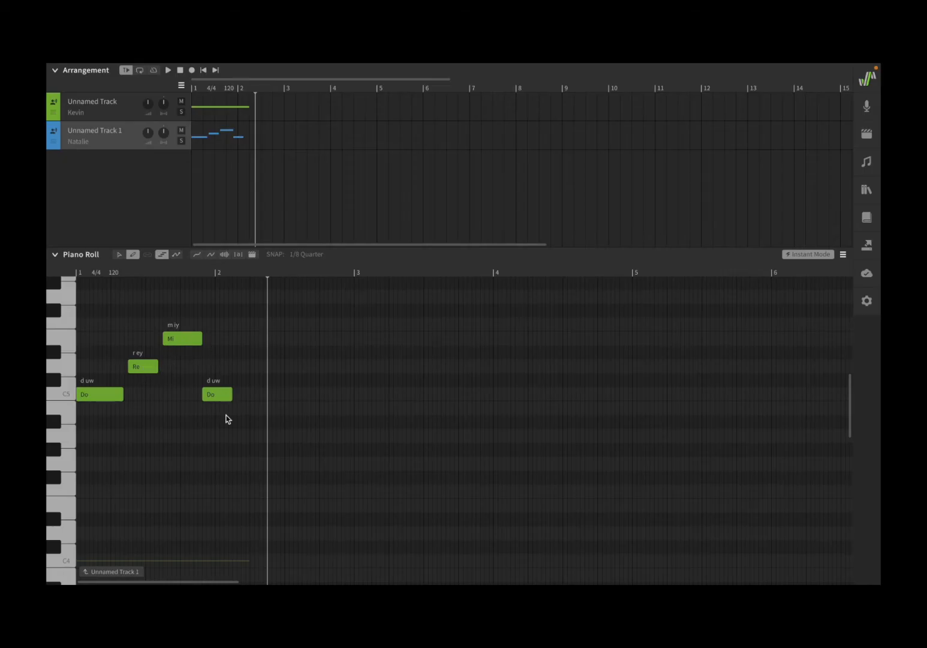
pyautogui.moveTo(137, 306)
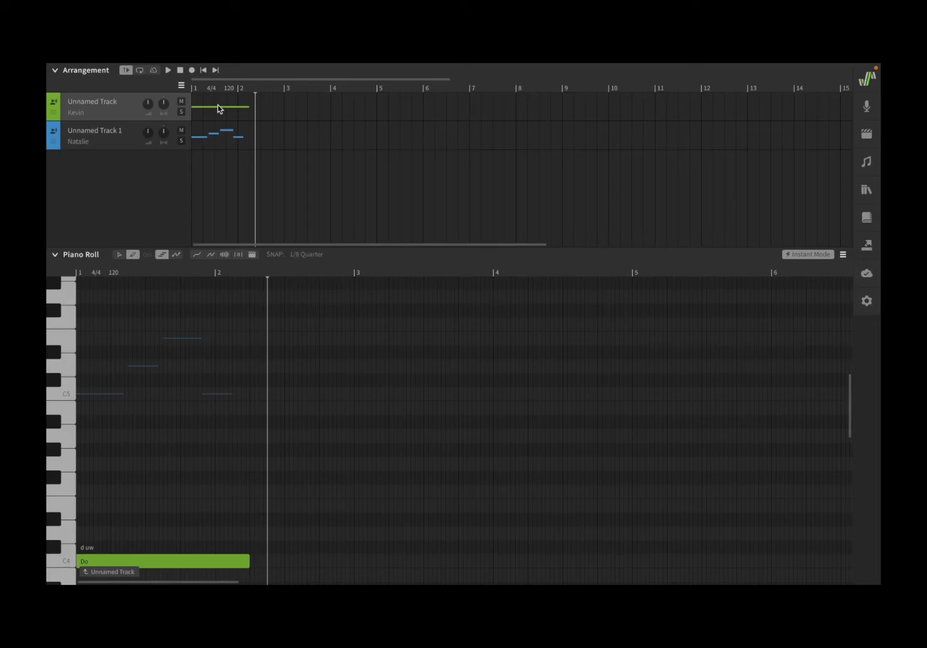
pyautogui.moveTo(107, 79)
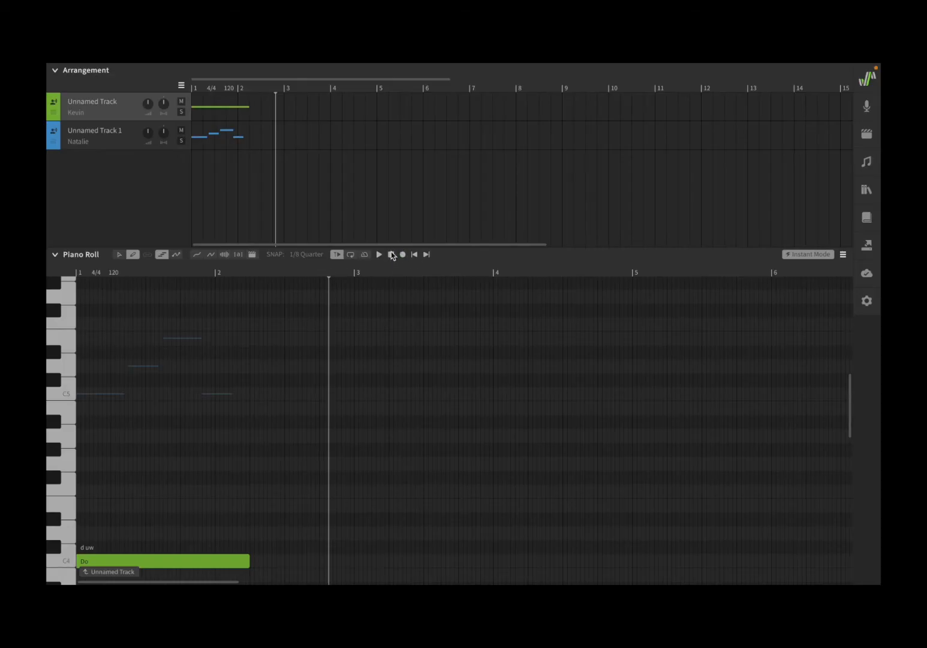
pyautogui.click(390, 255)
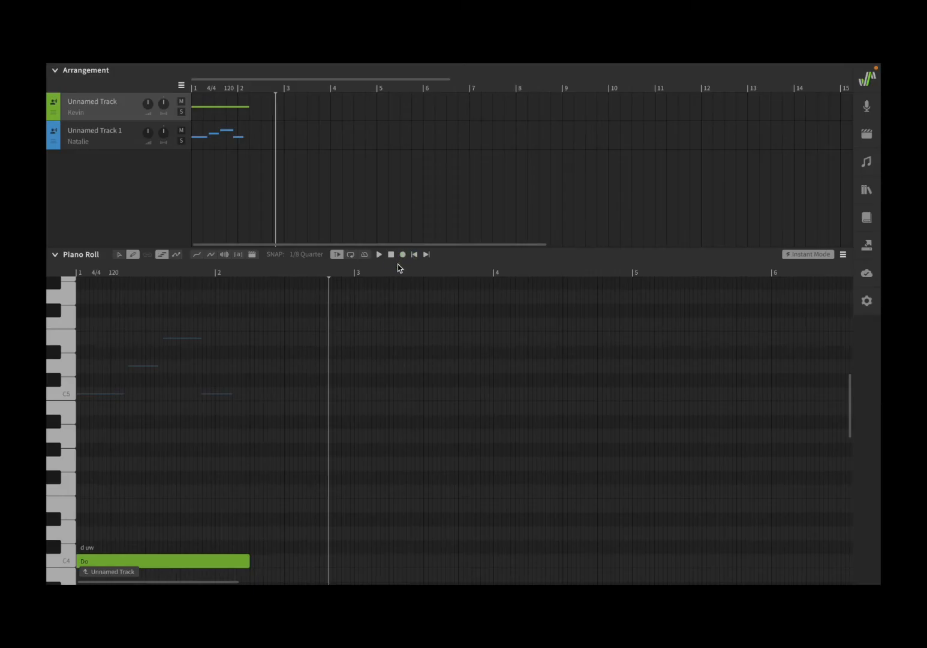
pyautogui.moveTo(424, 265)
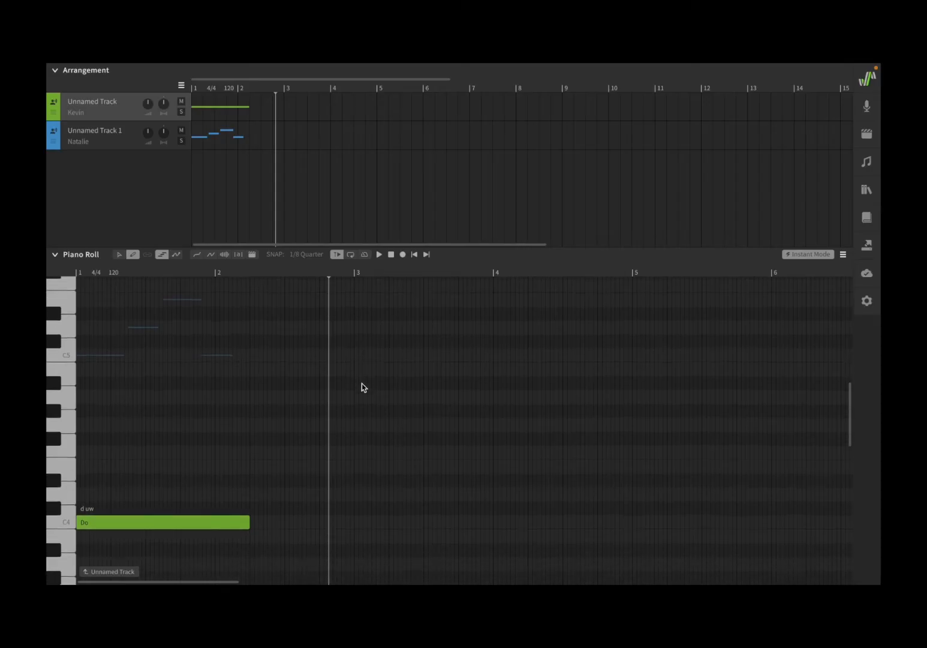
pyautogui.scroll(-3)
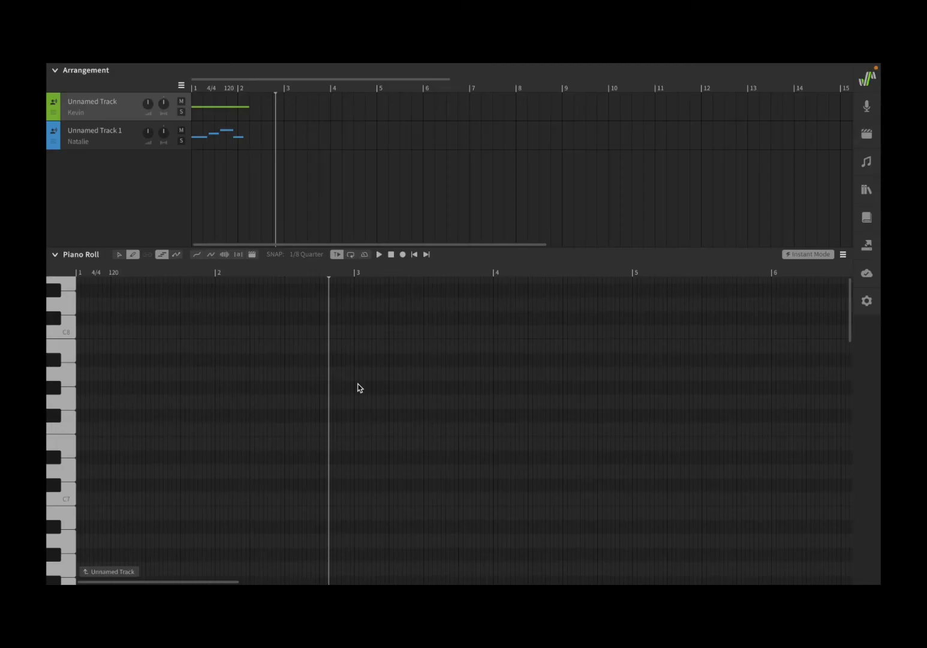
pyautogui.moveTo(467, 316)
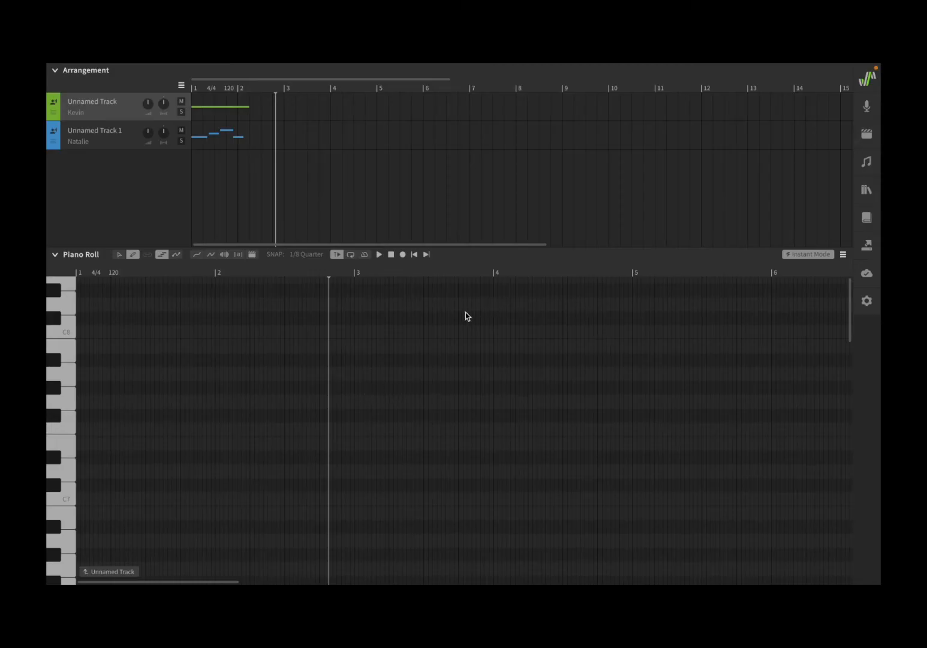
pyautogui.moveTo(482, 328)
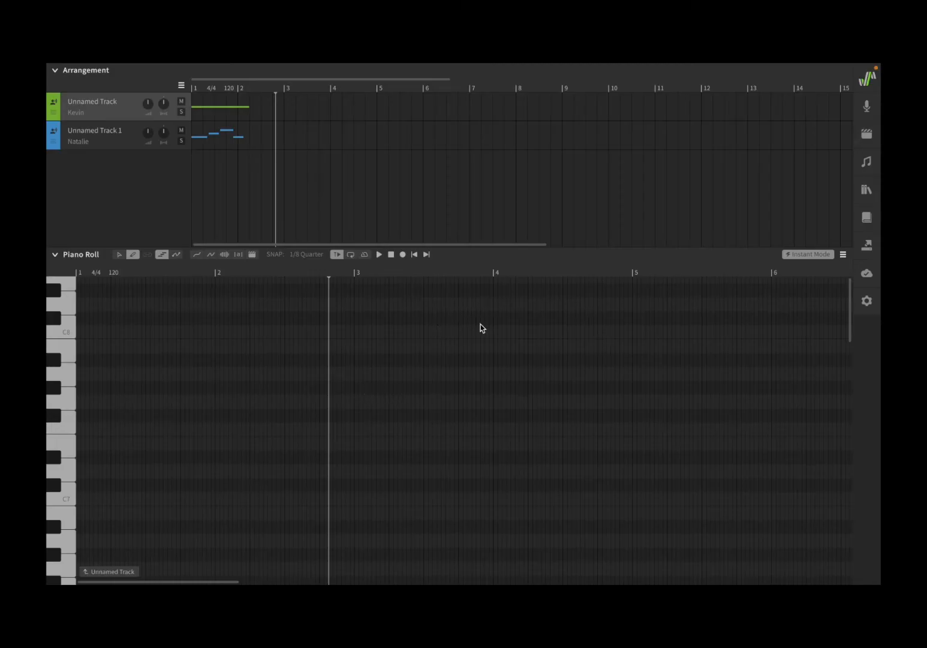
pyautogui.moveTo(497, 352)
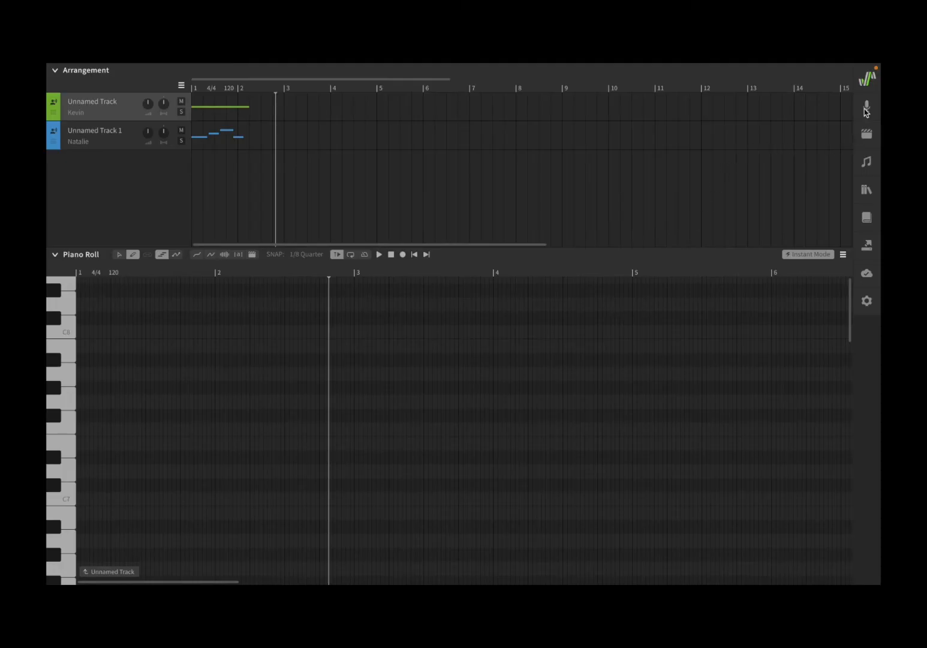
pyautogui.moveTo(873, 162)
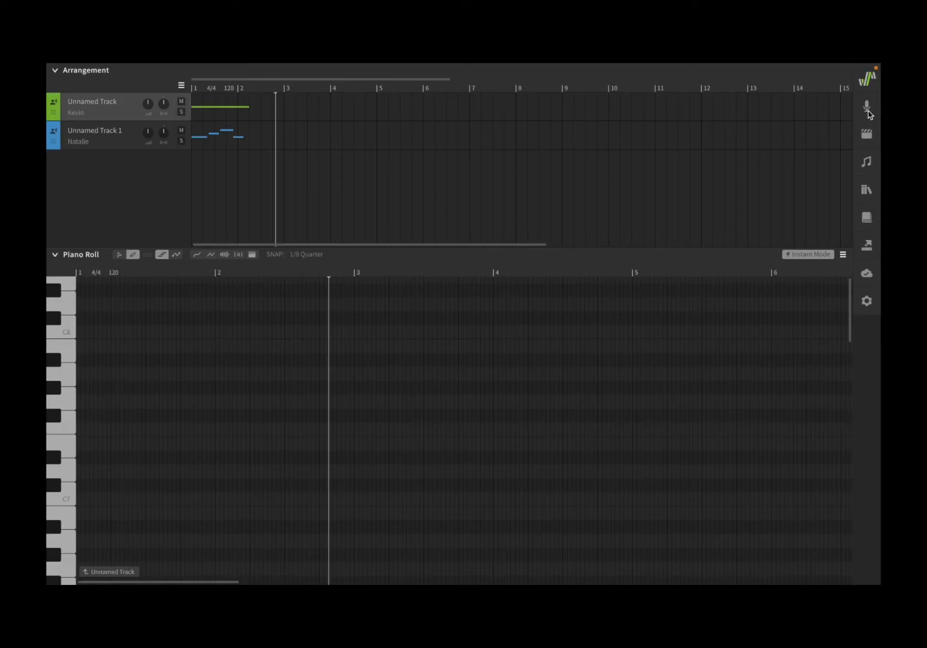
pyautogui.moveTo(869, 111)
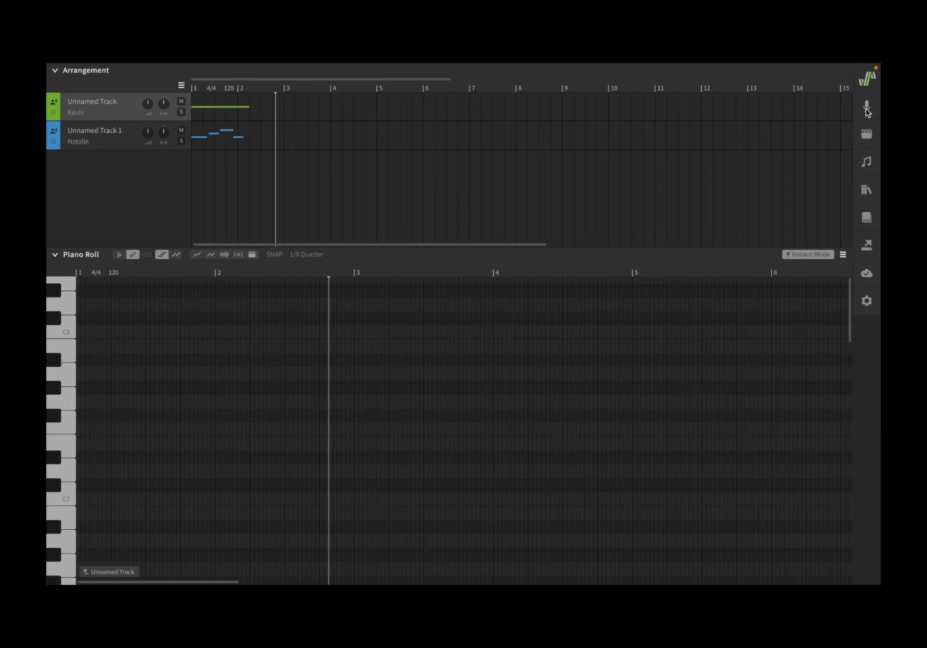
# Open Kevin's Voice panel and the AI Retakes panel from the right sidebar.
pyautogui.click(866, 106)
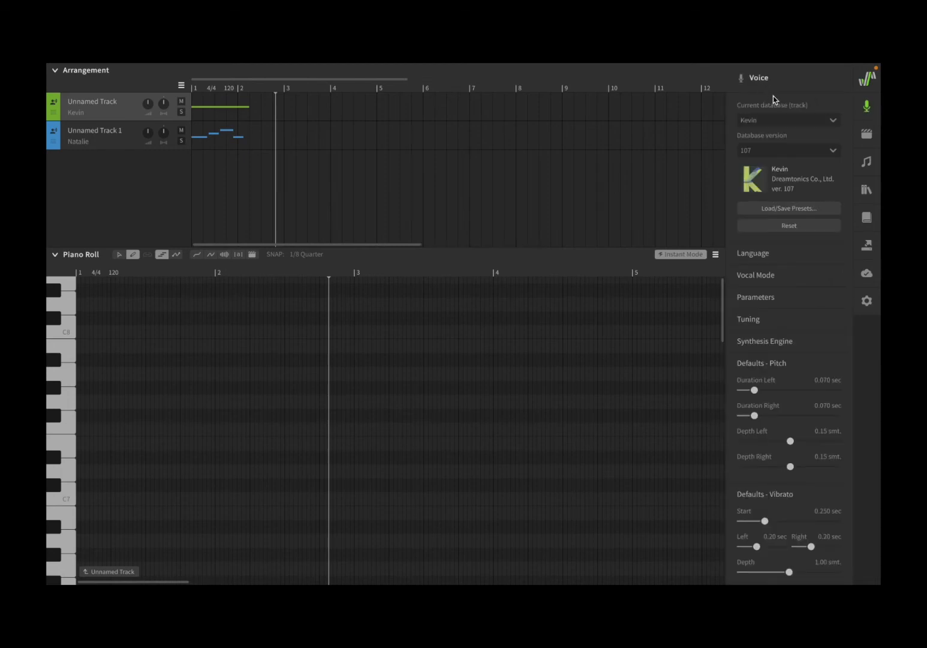
pyautogui.moveTo(824, 167)
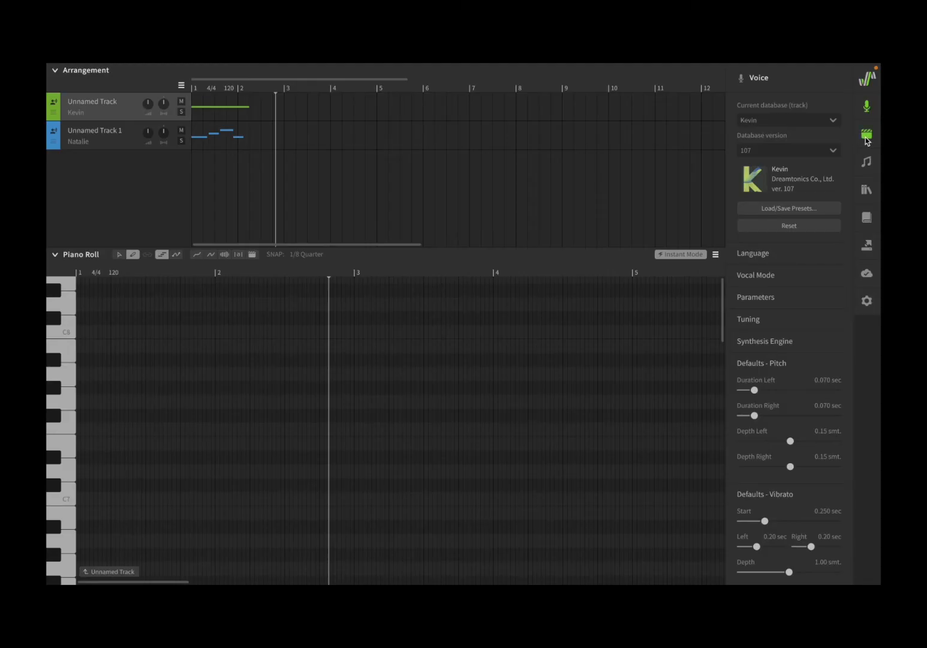
pyautogui.click(867, 135)
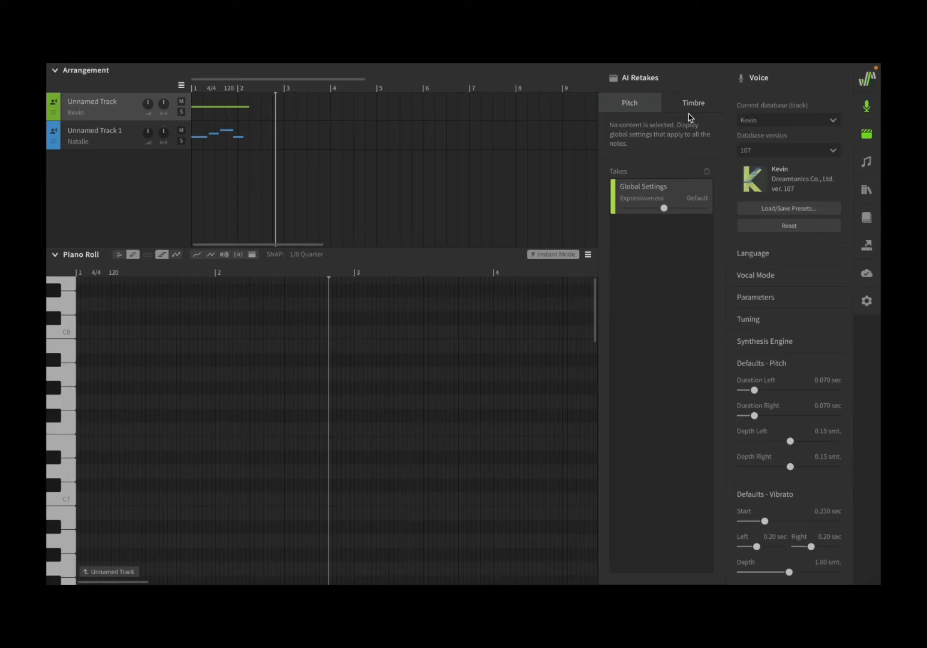
pyautogui.moveTo(646, 78)
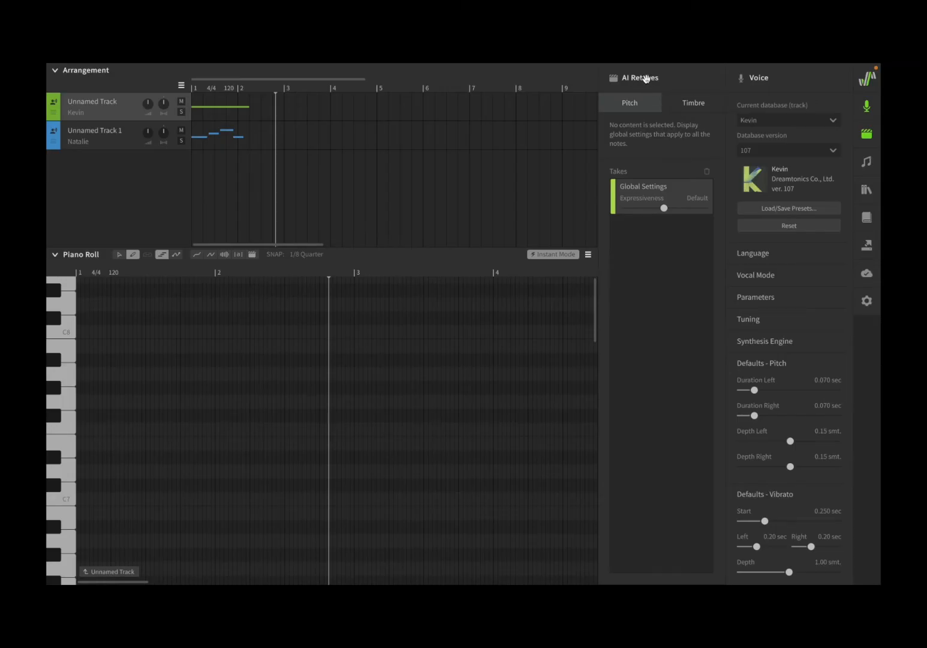
pyautogui.moveTo(643, 79)
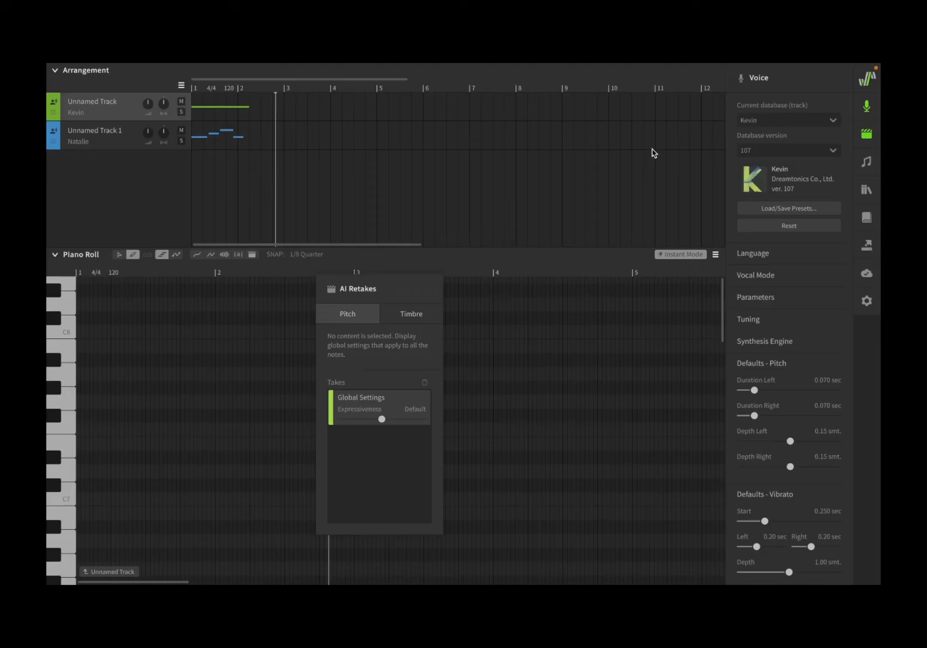
# Move the floating AI Retakes panel over the arrangement, then toggle it off and on.
pyautogui.moveTo(379, 288); pyautogui.dragTo(437, 268)
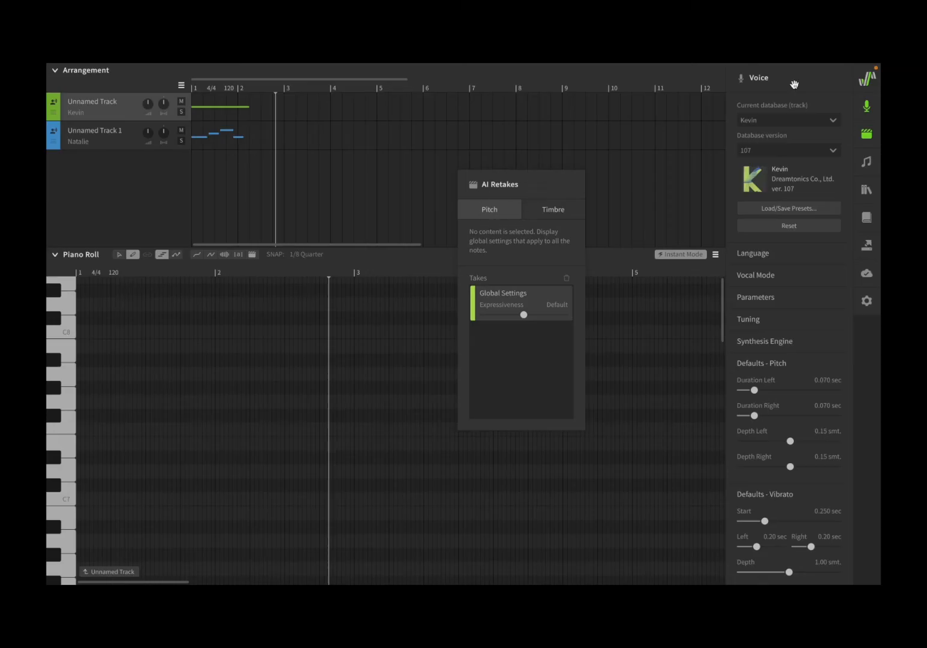
pyautogui.moveTo(635, 220)
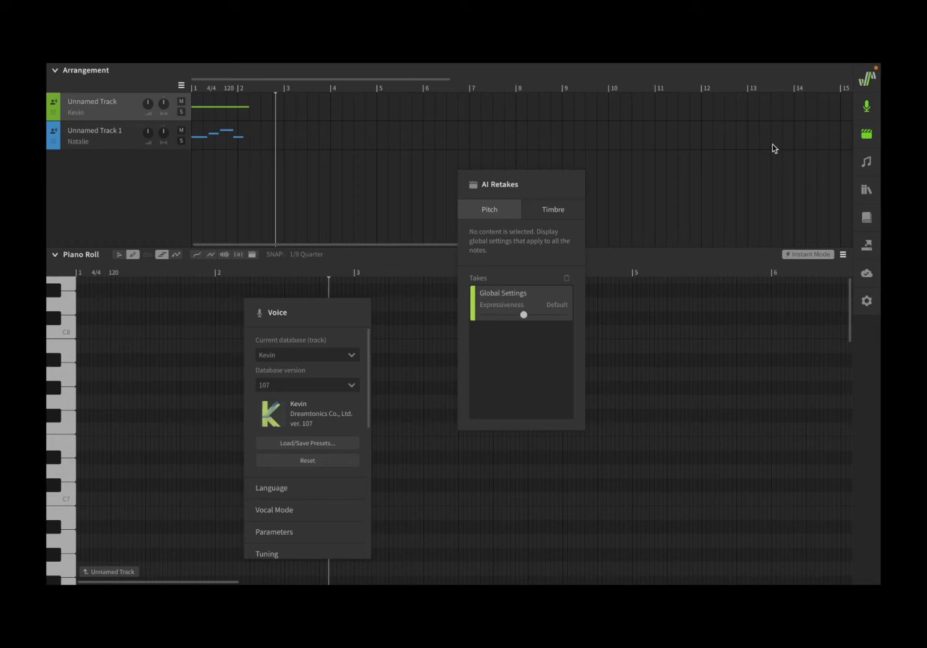
pyautogui.moveTo(876, 146)
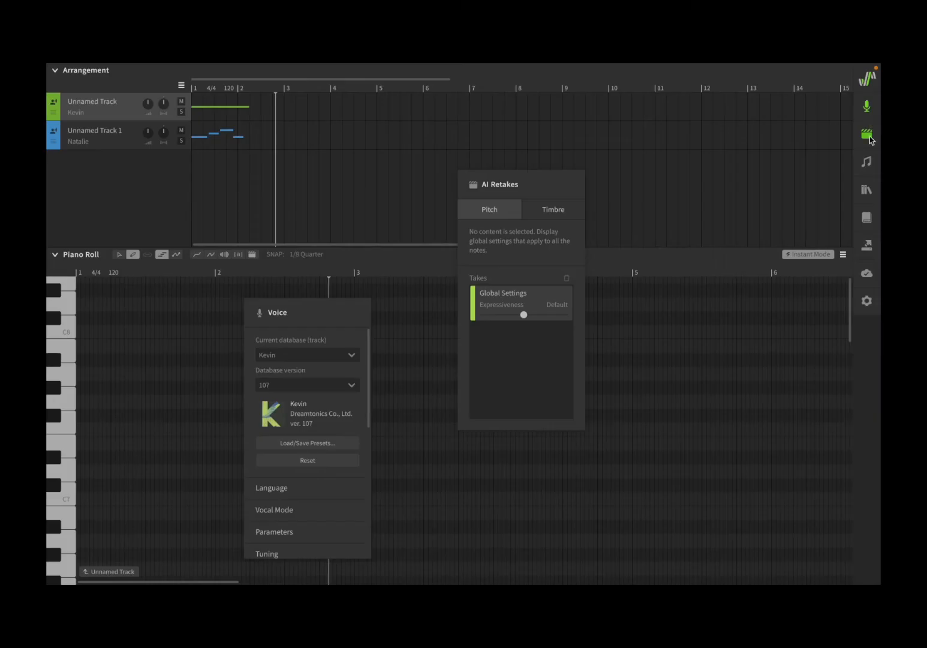
pyautogui.click(867, 106)
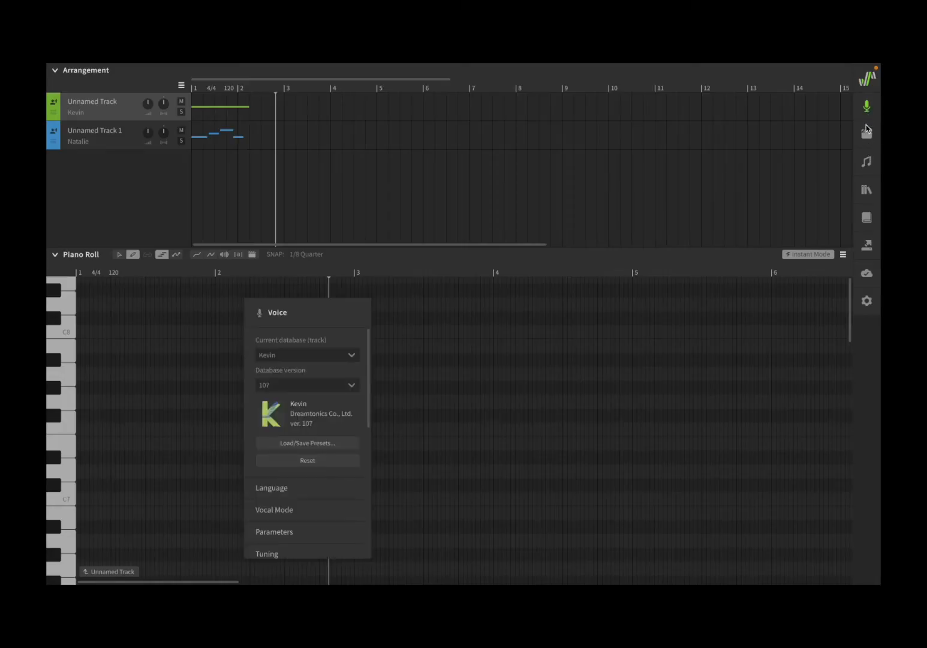
pyautogui.click(866, 133)
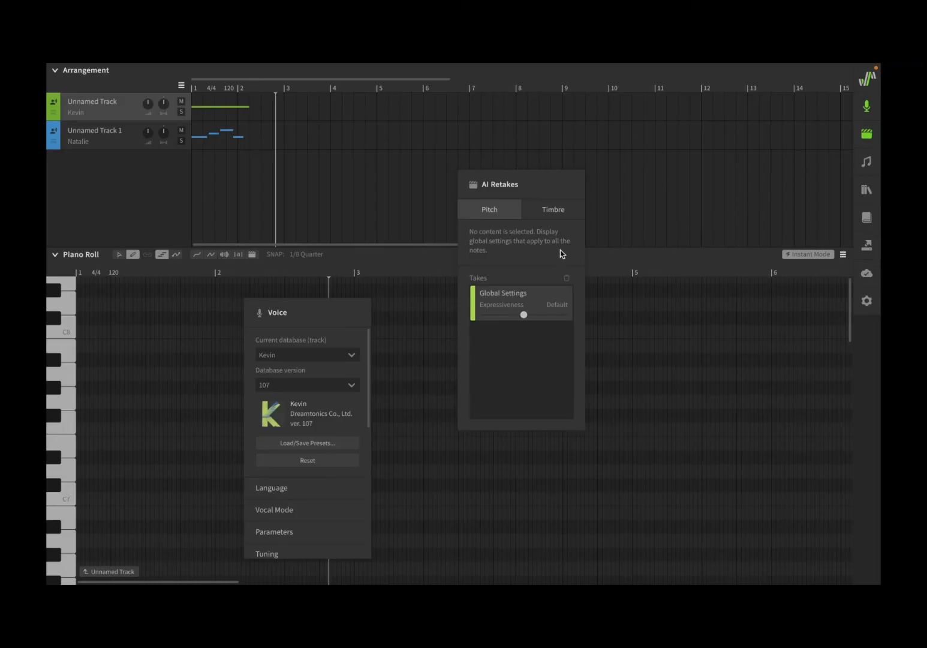
pyautogui.moveTo(610, 216)
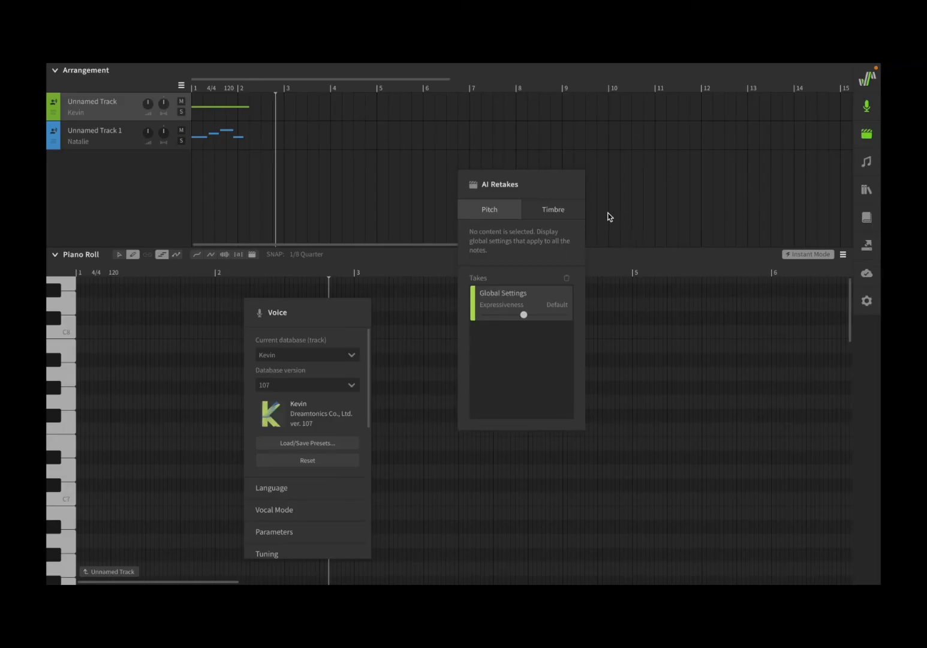
pyautogui.moveTo(536, 184)
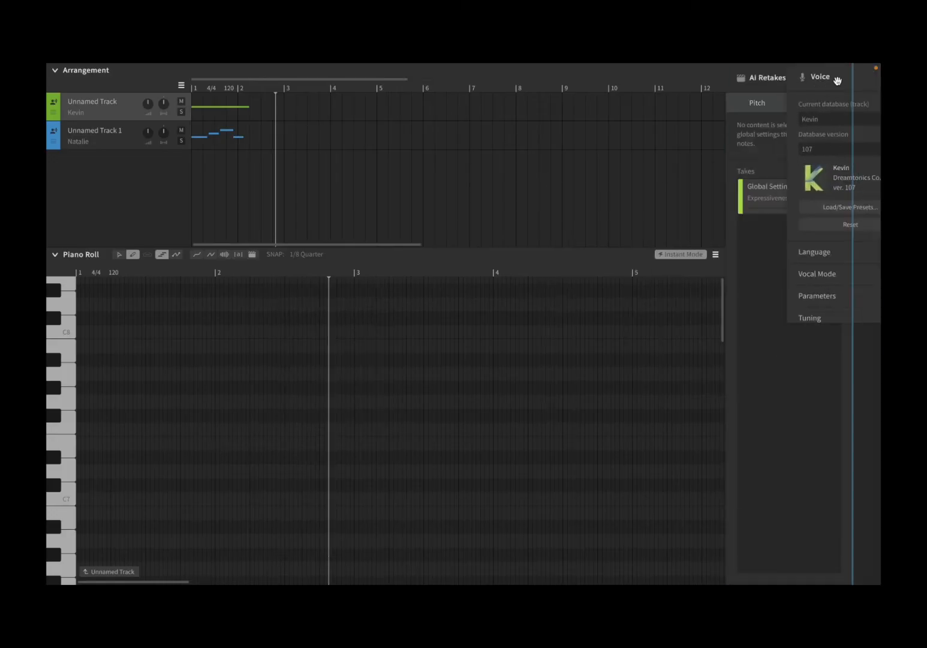
# Dock Voice beside AI Retakes, open the remaining side panels, then close them all.
pyautogui.click(866, 135)
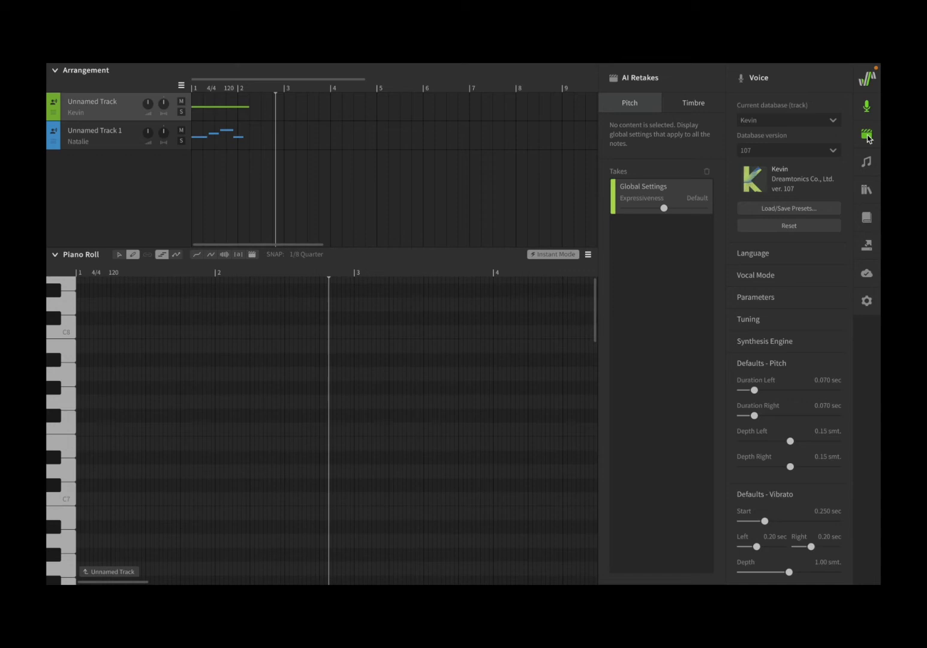
pyautogui.click(866, 161)
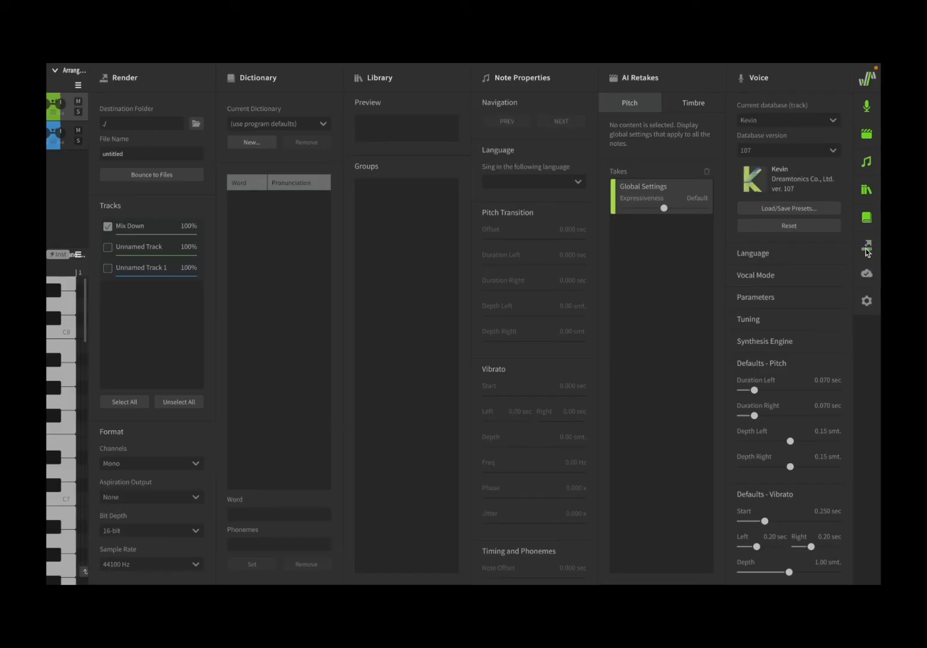
pyautogui.click(866, 133)
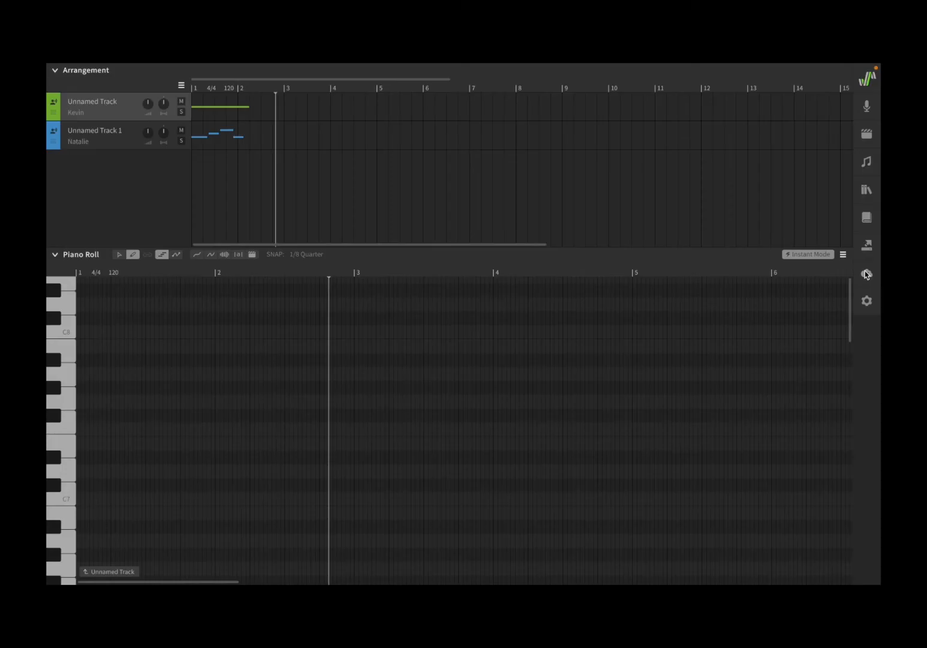
# Check Kevin's installed versions 107 and 106 in License and Updates, then close it.
pyautogui.click(866, 274)
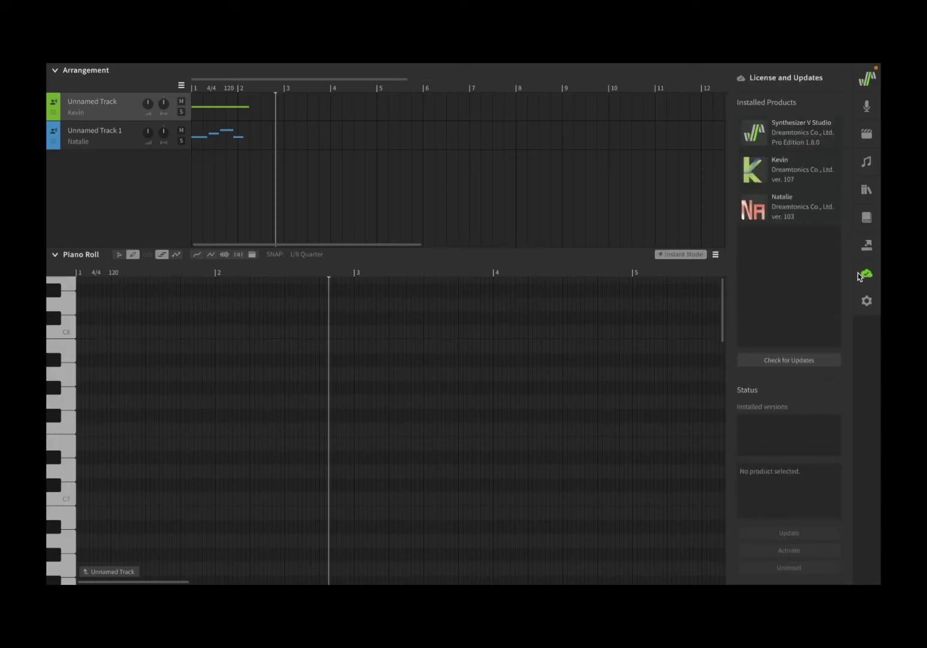
pyautogui.moveTo(786, 257)
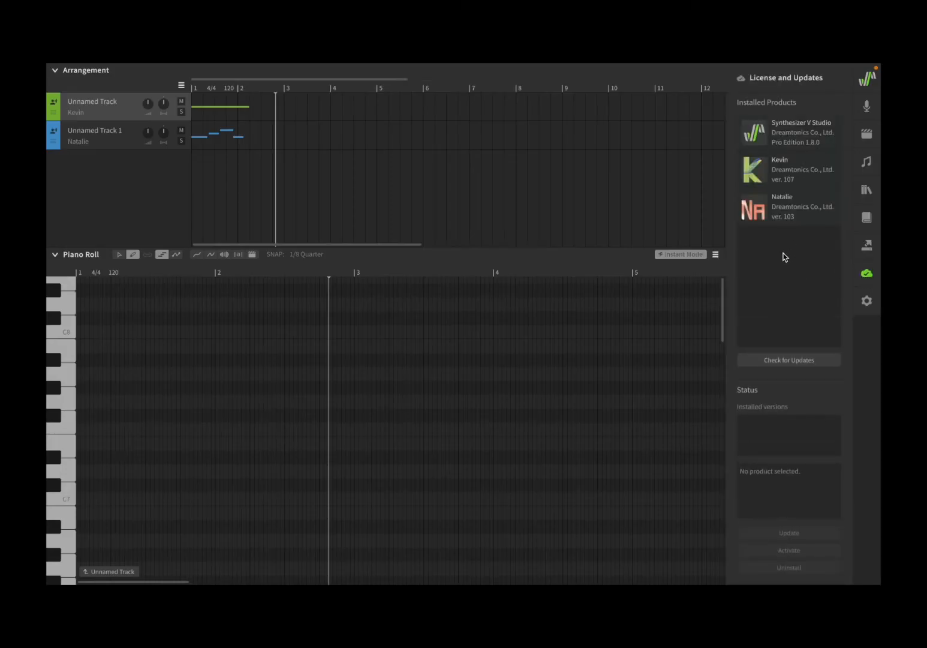
pyautogui.moveTo(806, 166)
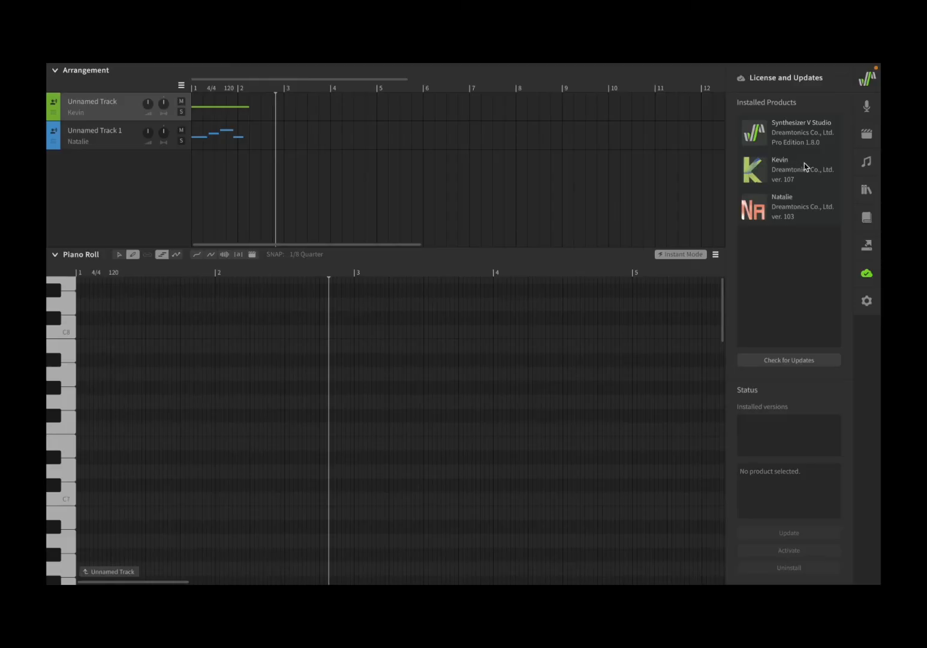
pyautogui.moveTo(820, 138)
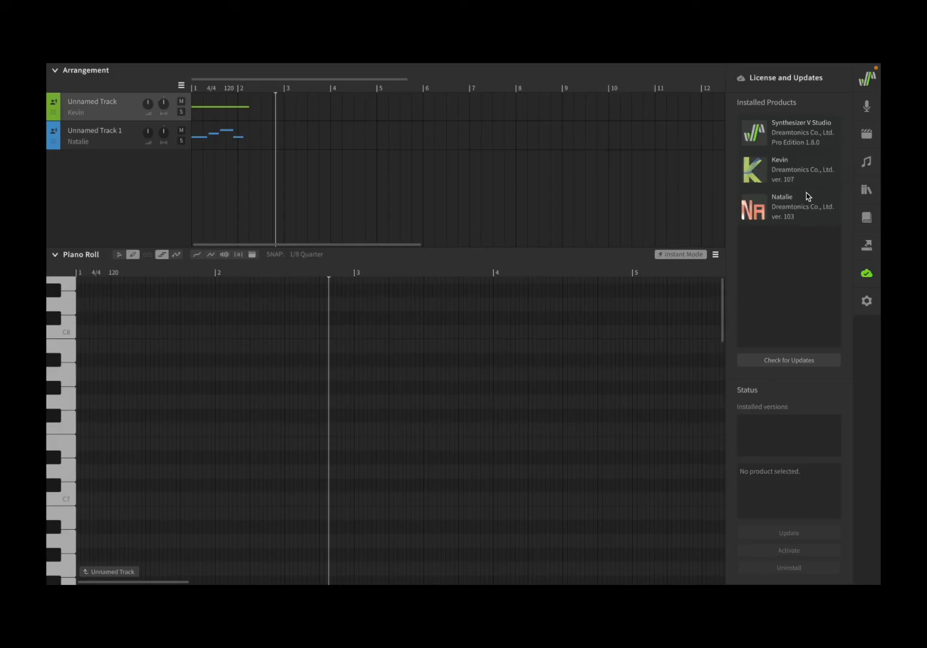
pyautogui.click(789, 170)
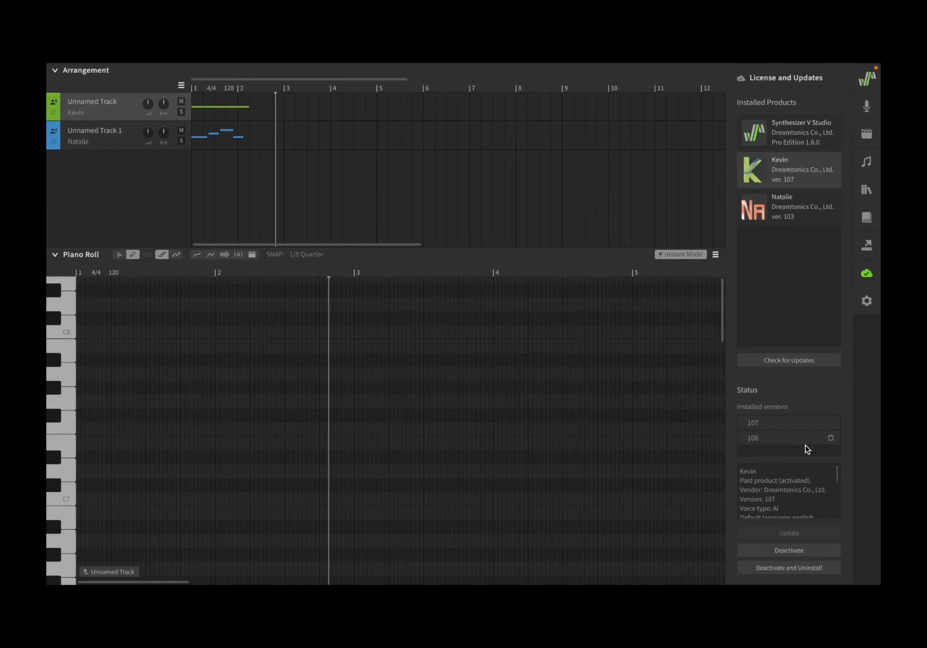
pyautogui.moveTo(821, 402)
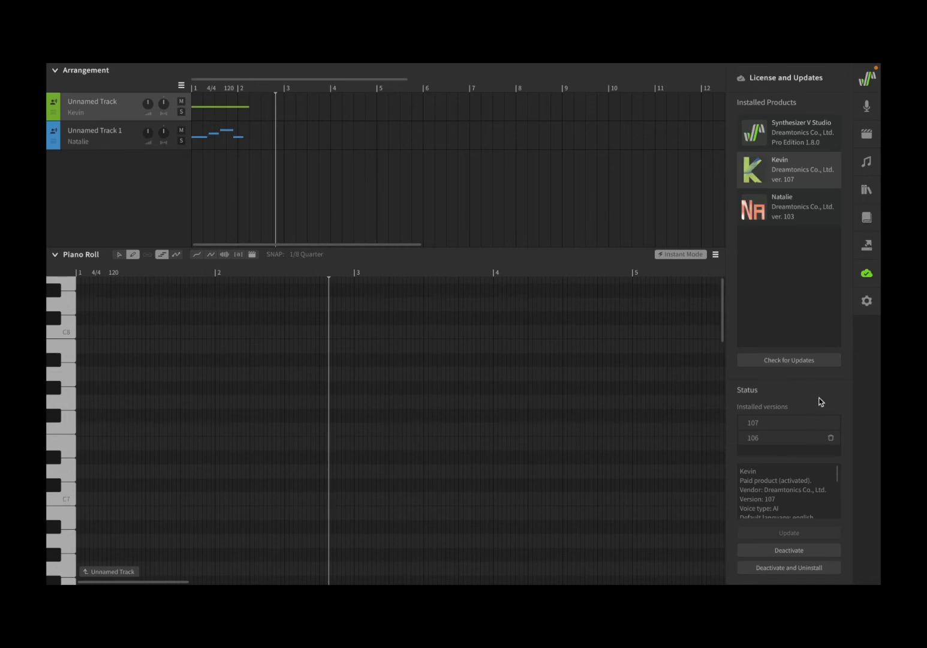
pyautogui.moveTo(814, 370)
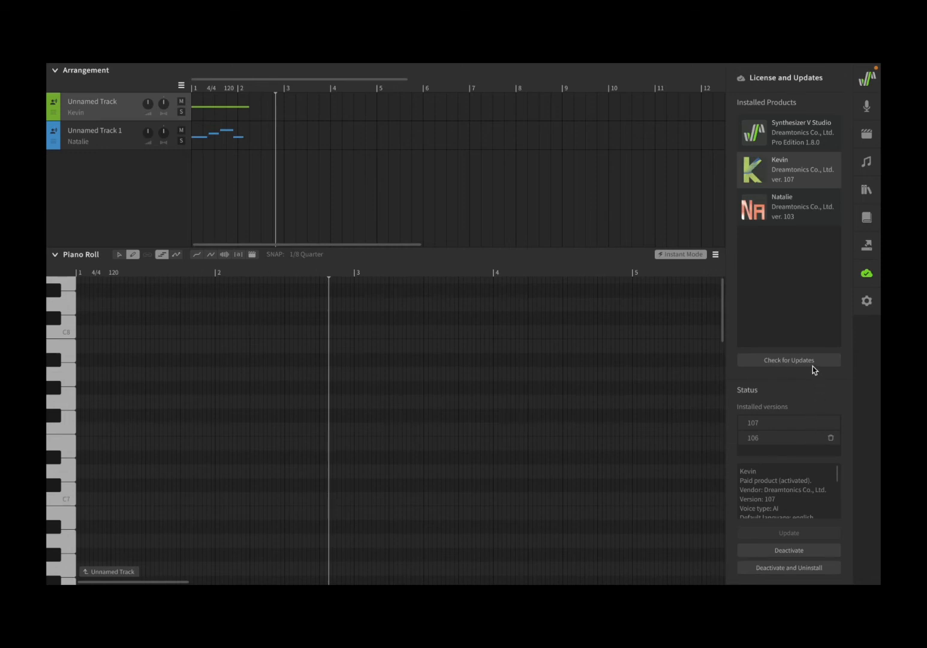
pyautogui.click(866, 301)
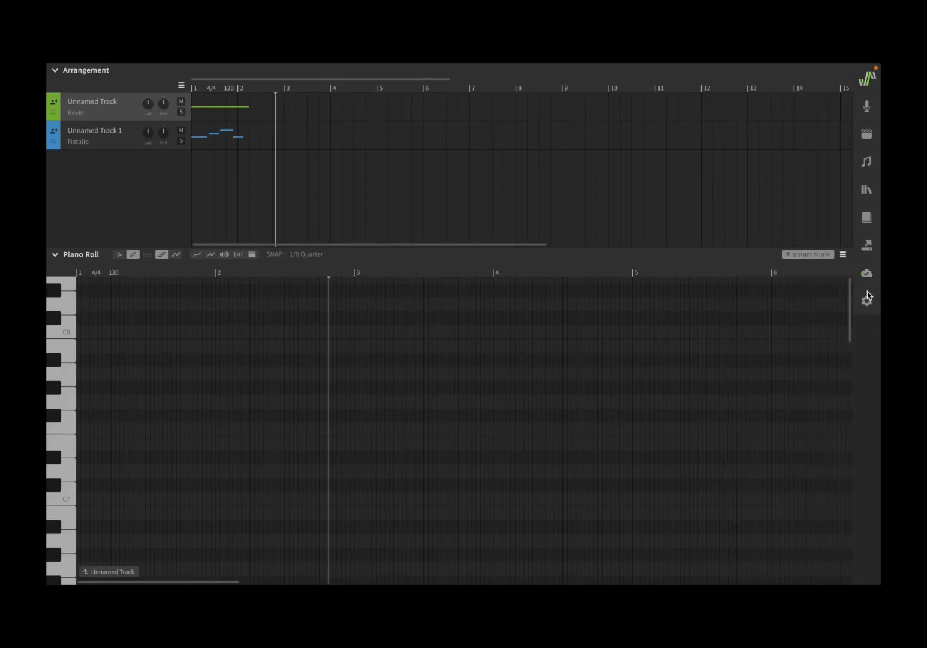
pyautogui.click(866, 301)
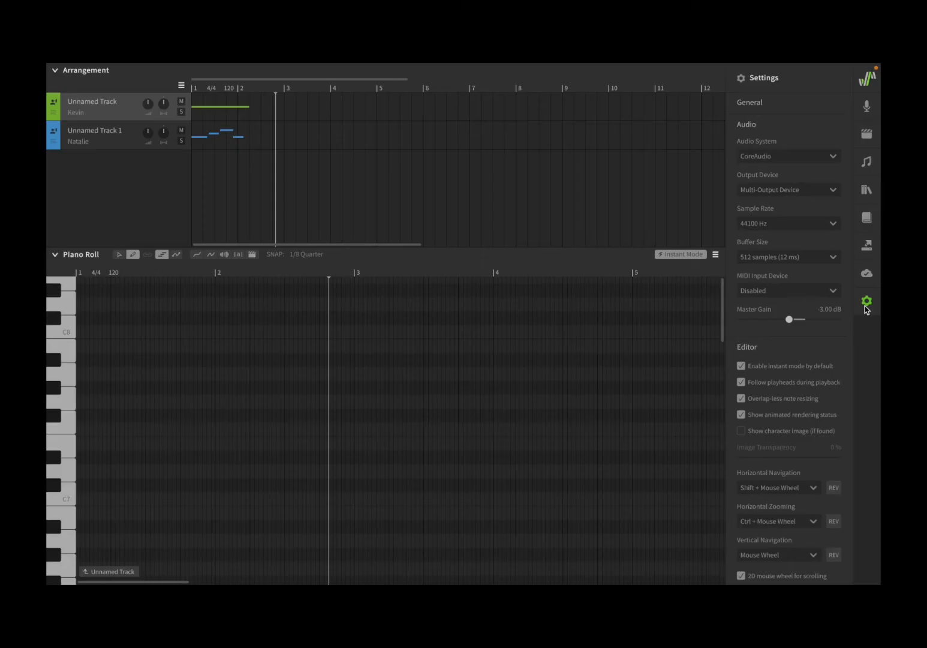
pyautogui.moveTo(791, 175)
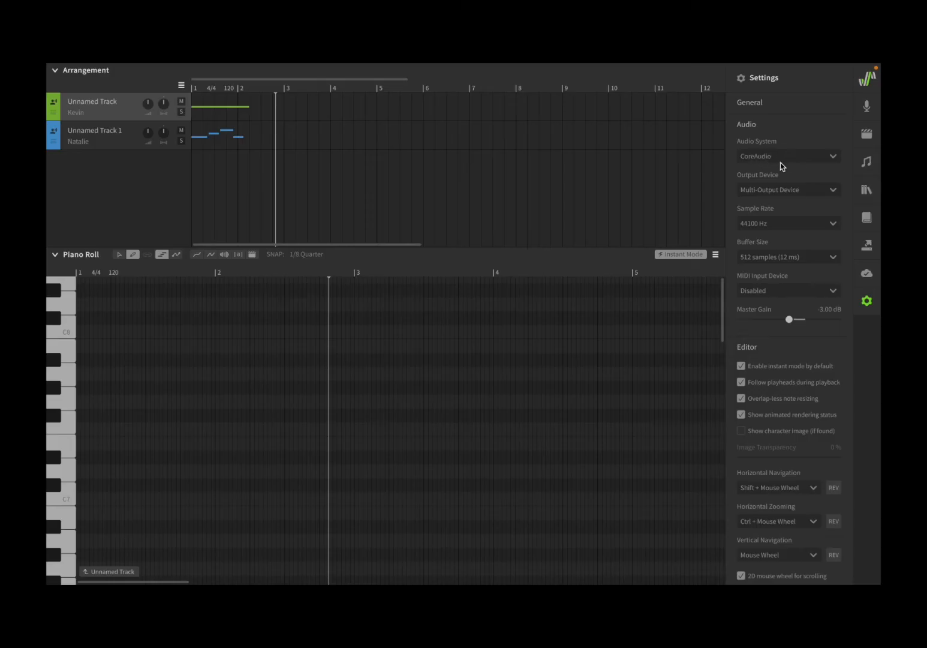
pyautogui.moveTo(804, 162)
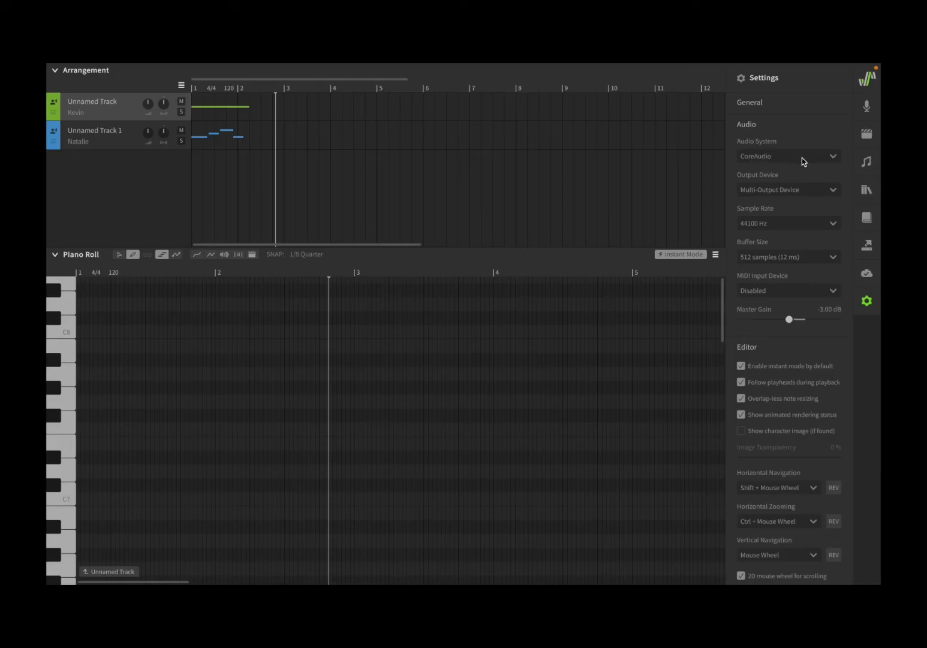
pyautogui.moveTo(782, 193)
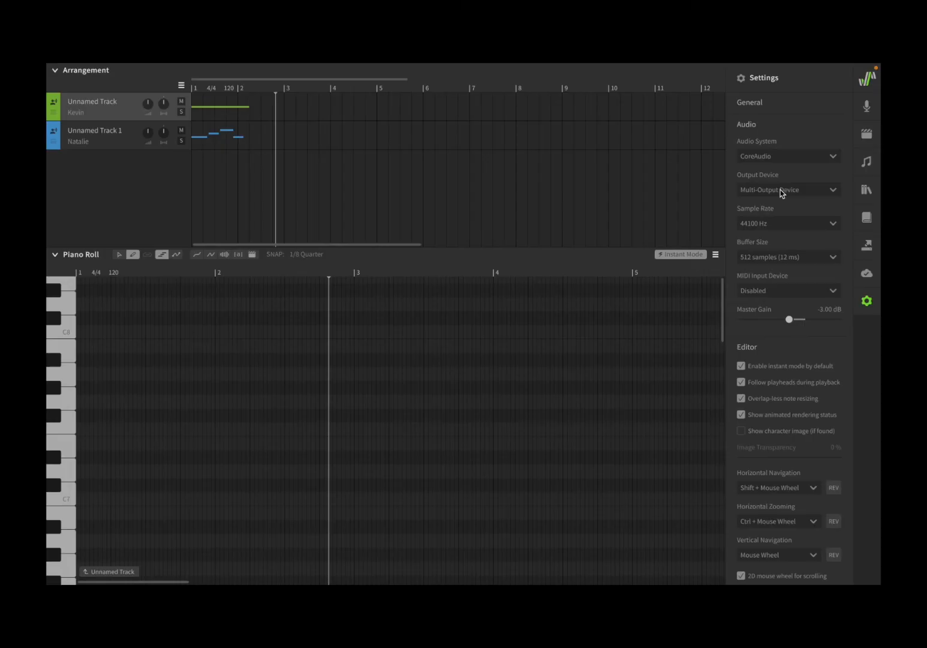
pyautogui.moveTo(787, 193)
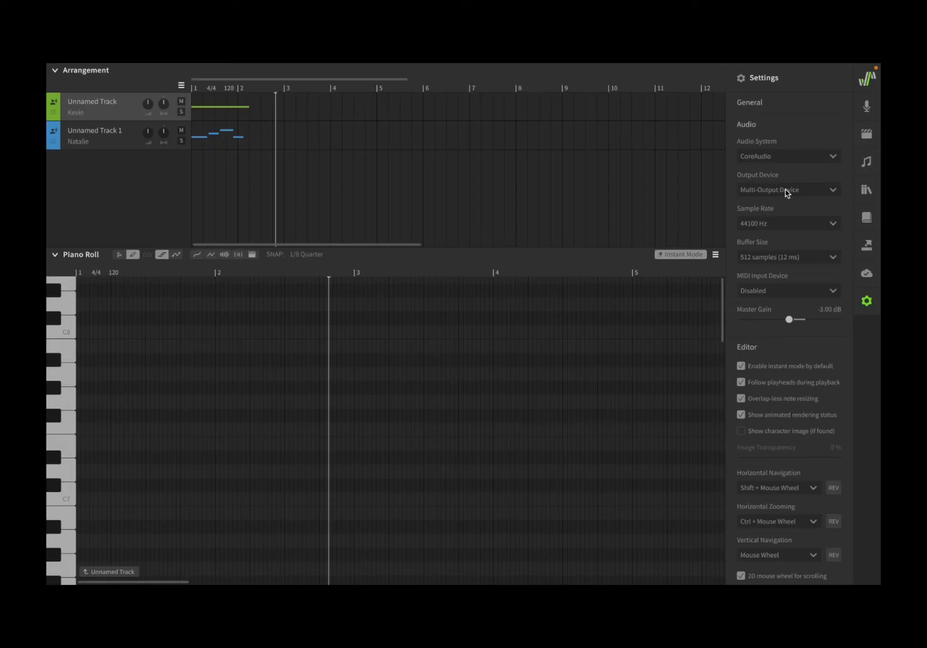
pyautogui.moveTo(793, 196)
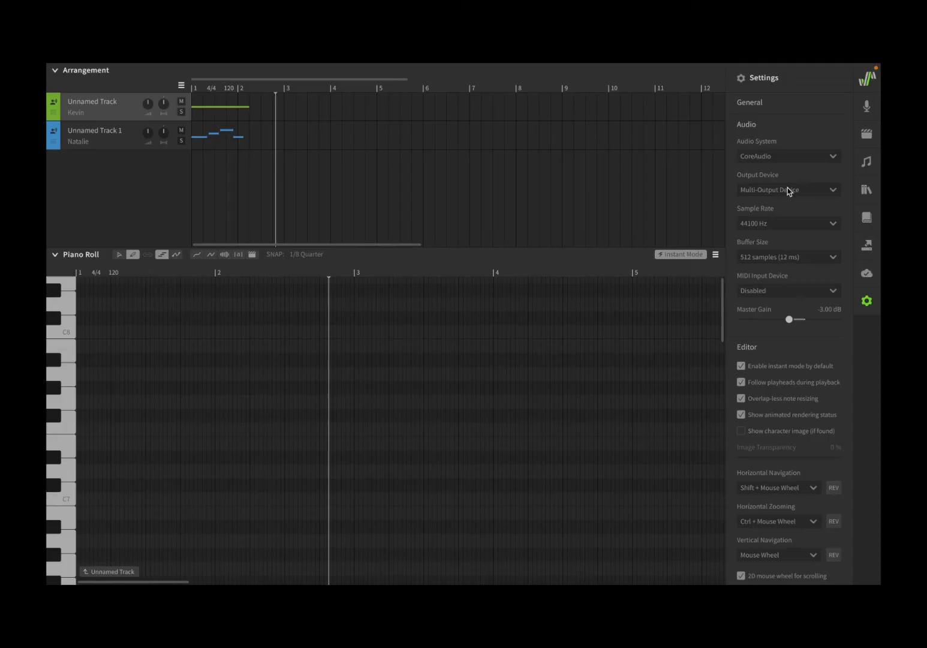
pyautogui.moveTo(743, 295)
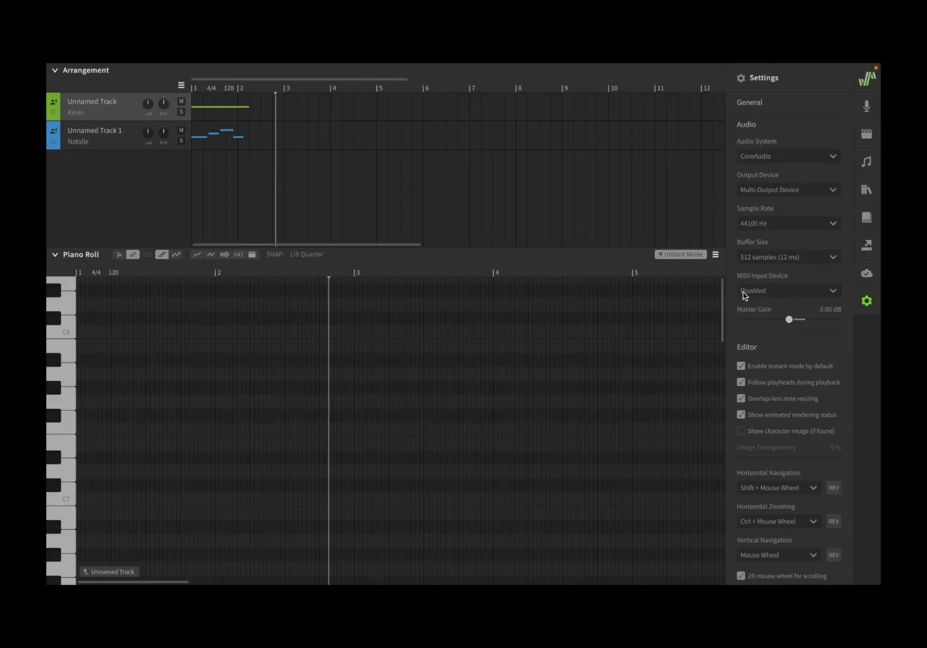
pyautogui.moveTo(801, 297)
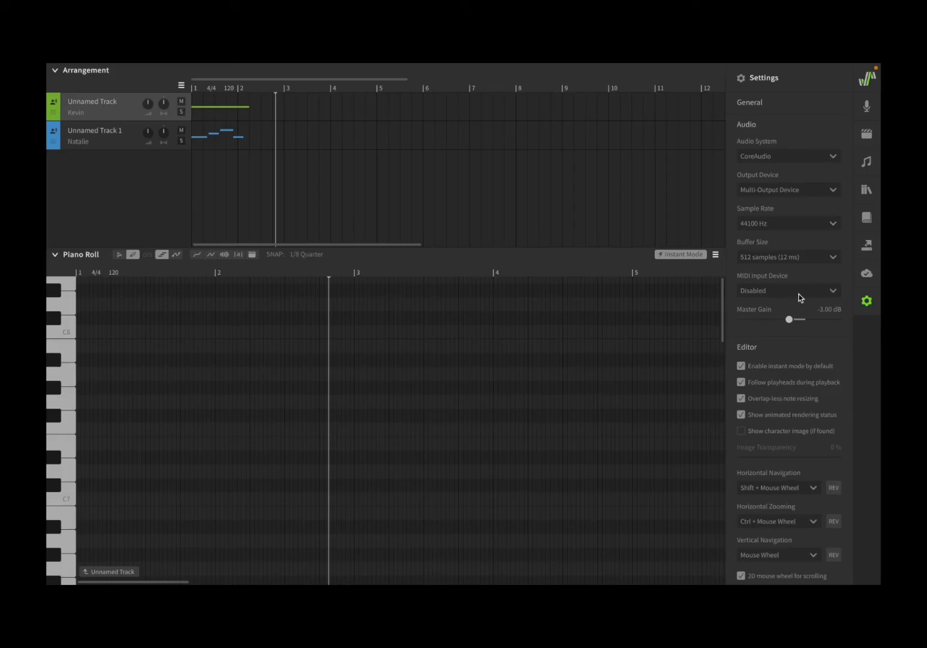
pyautogui.moveTo(804, 304)
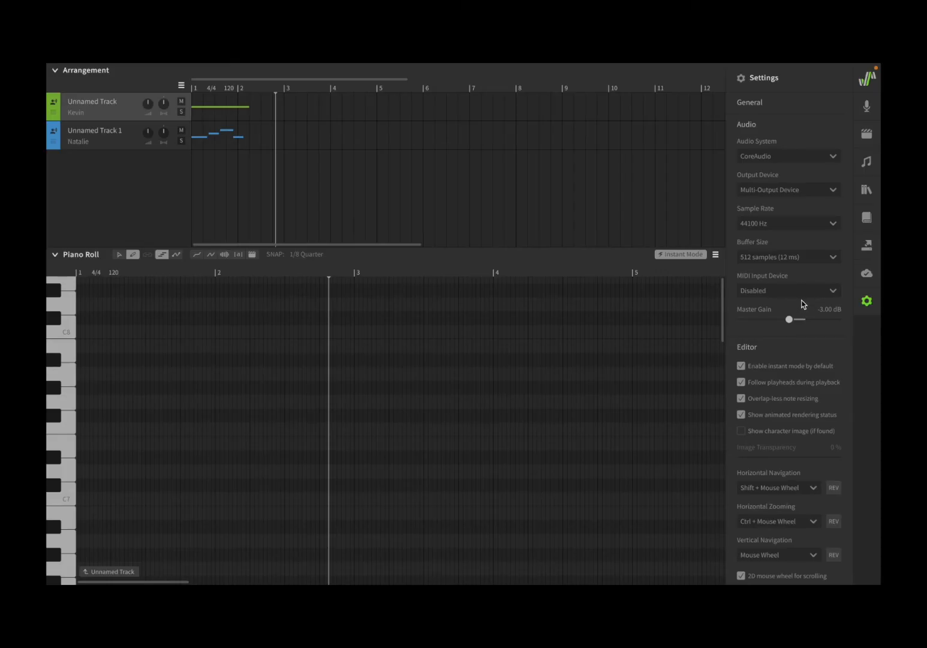
pyautogui.moveTo(799, 261)
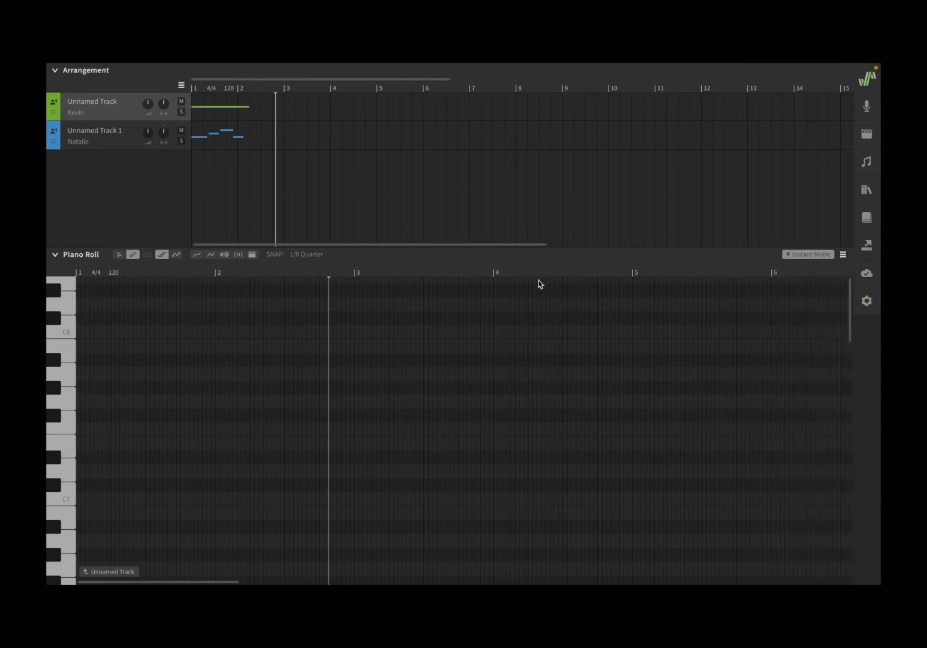
pyautogui.moveTo(135, 272)
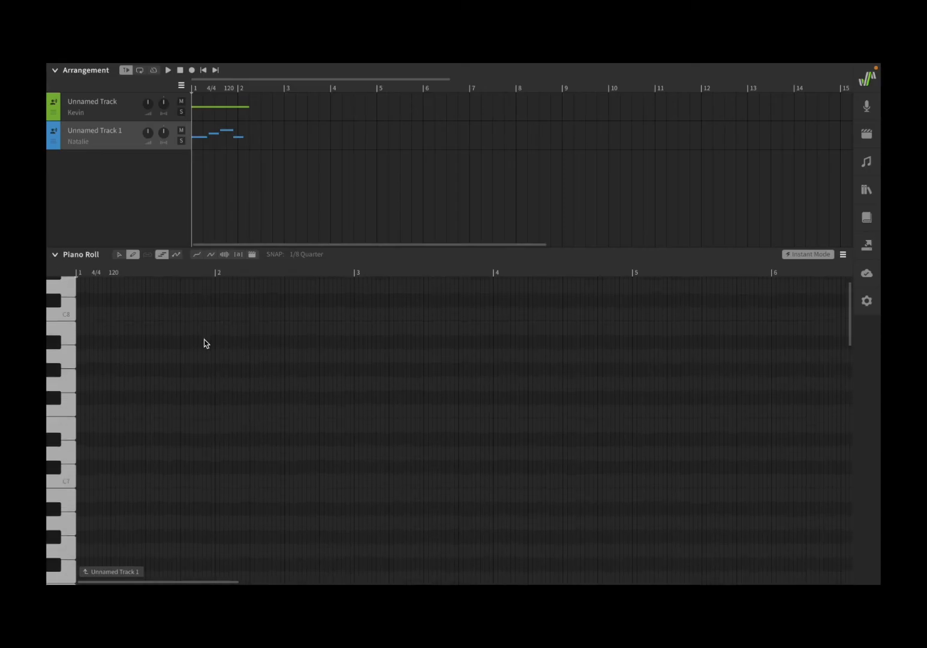
# Scroll down through Unnamed Track 1's piano roll.
pyautogui.scroll(-3)
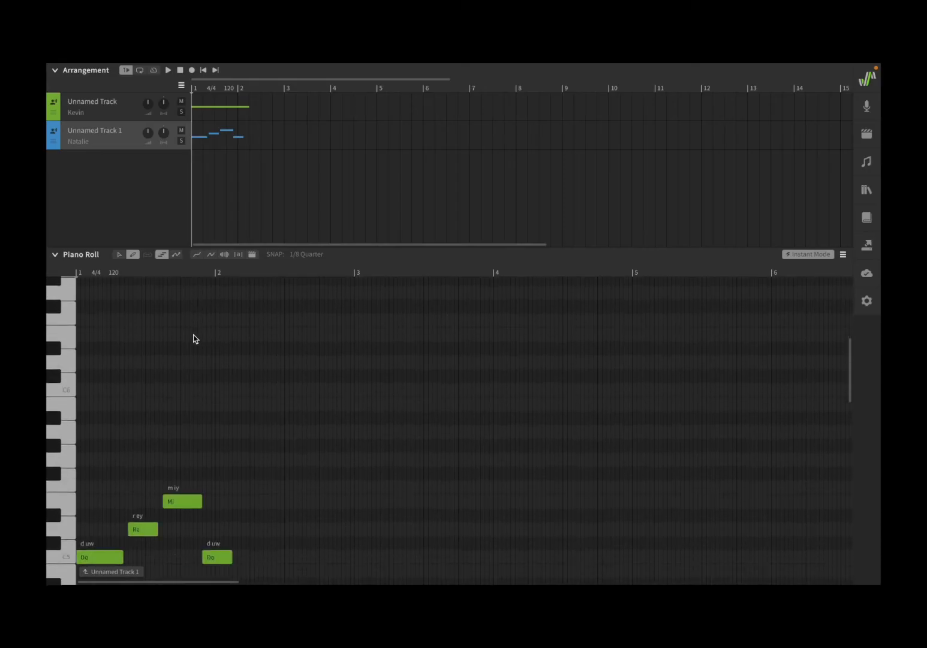
pyautogui.scroll(-3)
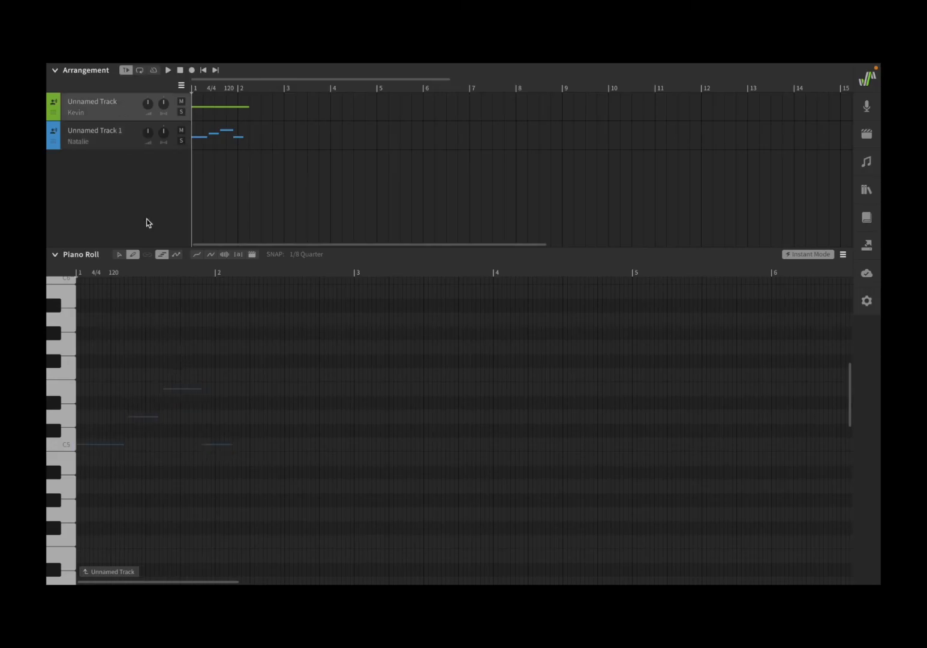
pyautogui.scroll(-3)
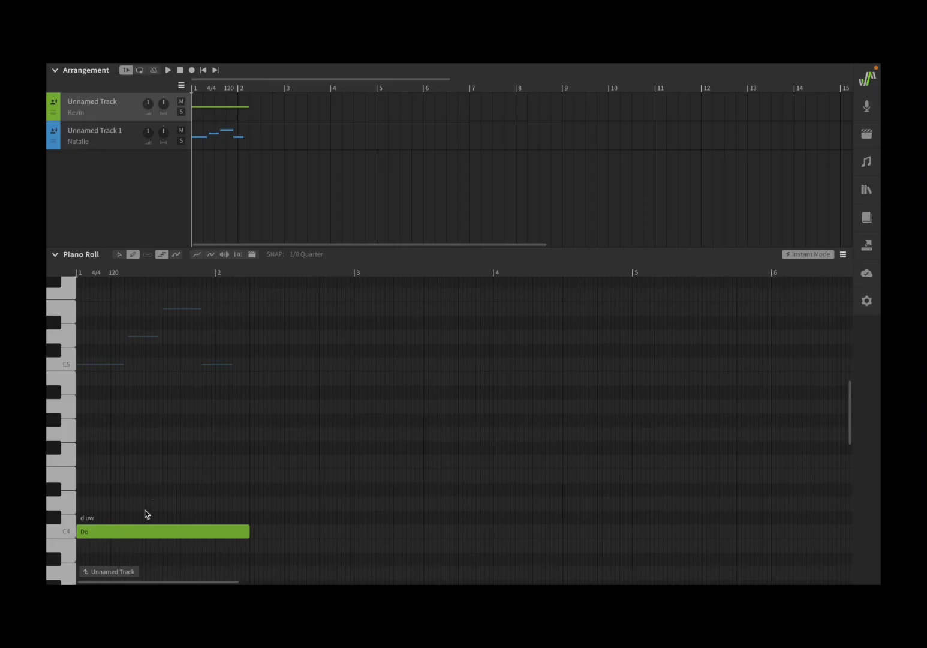
pyautogui.moveTo(119, 484)
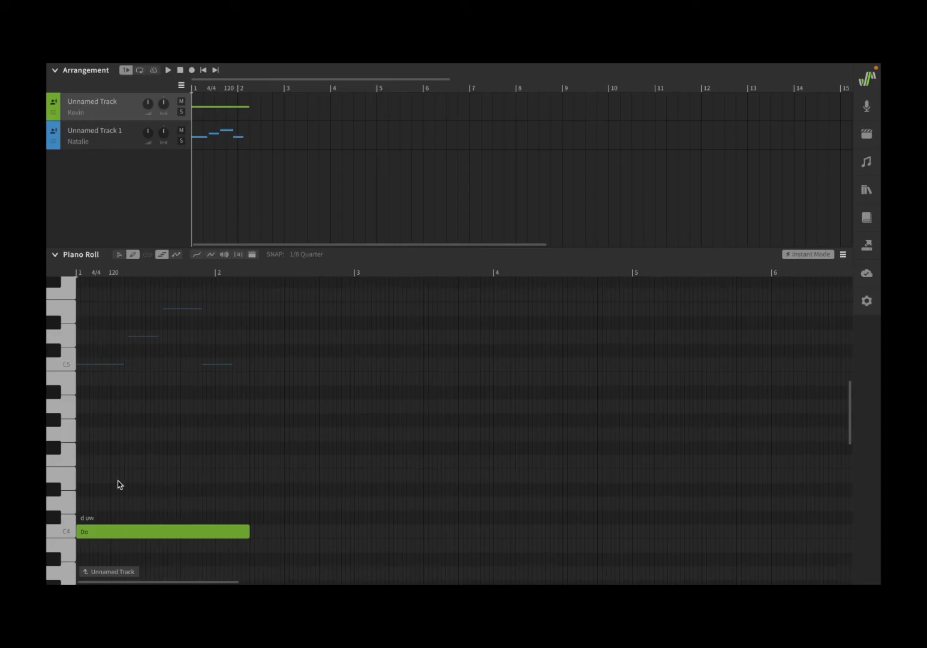
pyautogui.moveTo(109, 380)
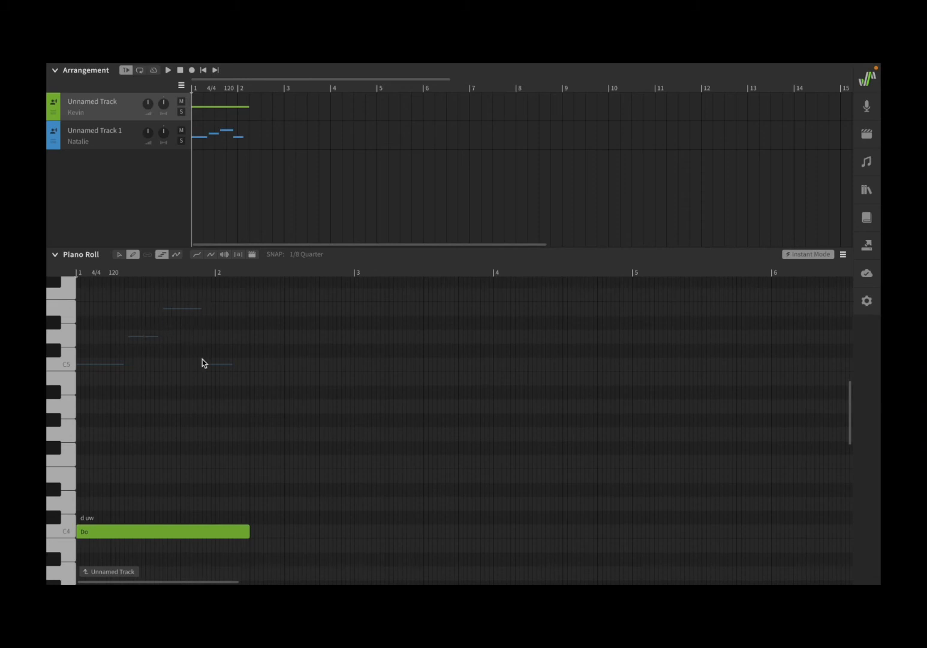
pyautogui.moveTo(128, 184)
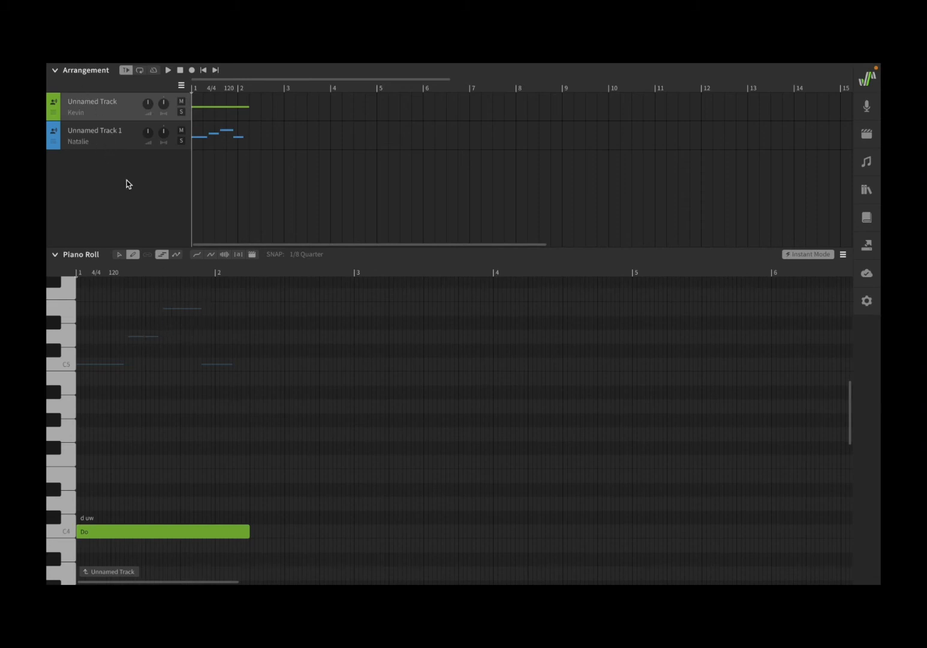
pyautogui.moveTo(185, 343)
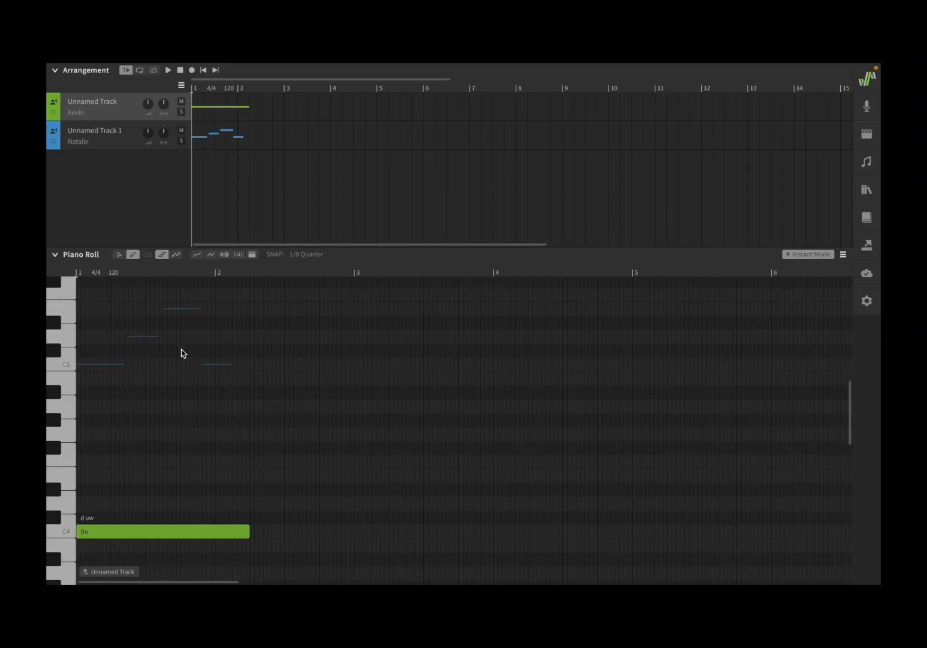
pyautogui.moveTo(176, 341)
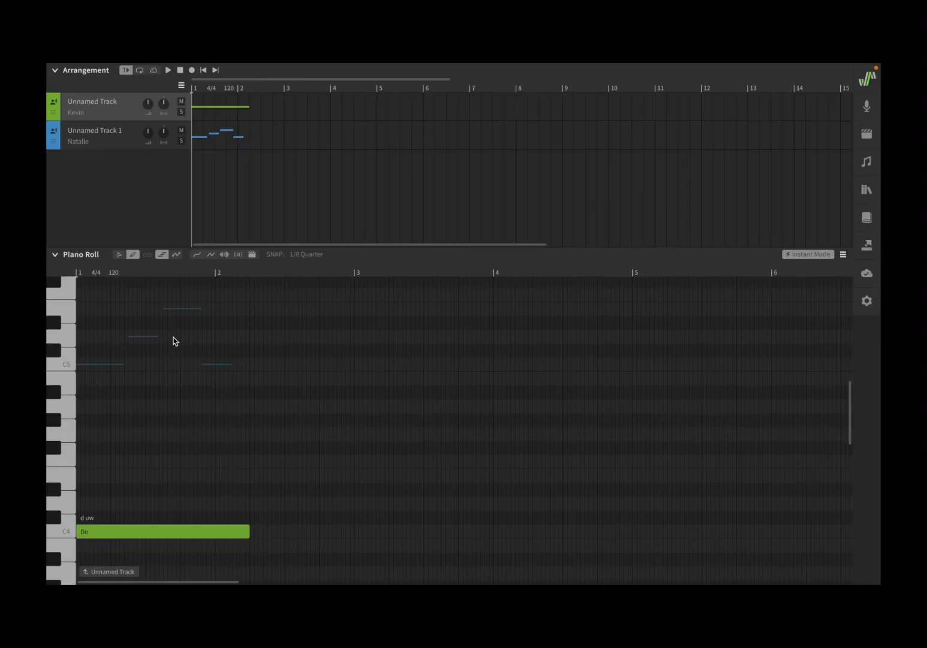
pyautogui.moveTo(184, 386)
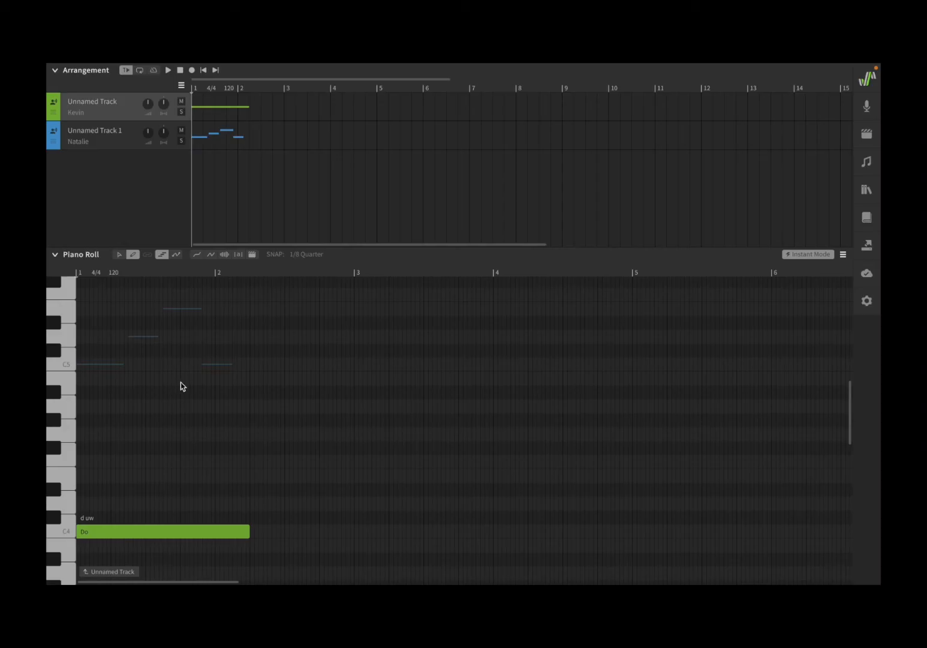
pyautogui.moveTo(197, 387)
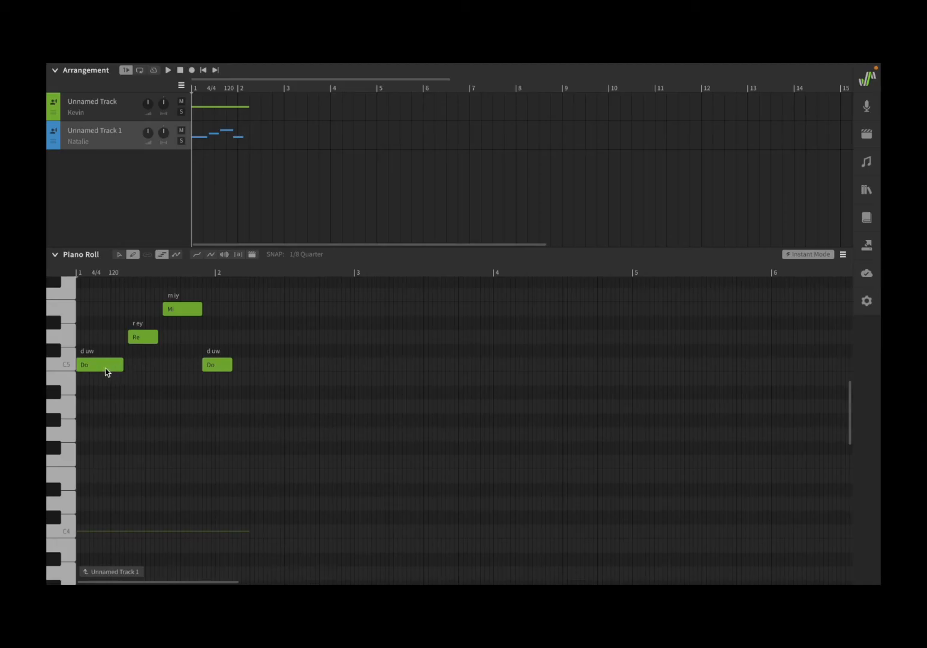
pyautogui.moveTo(95, 365)
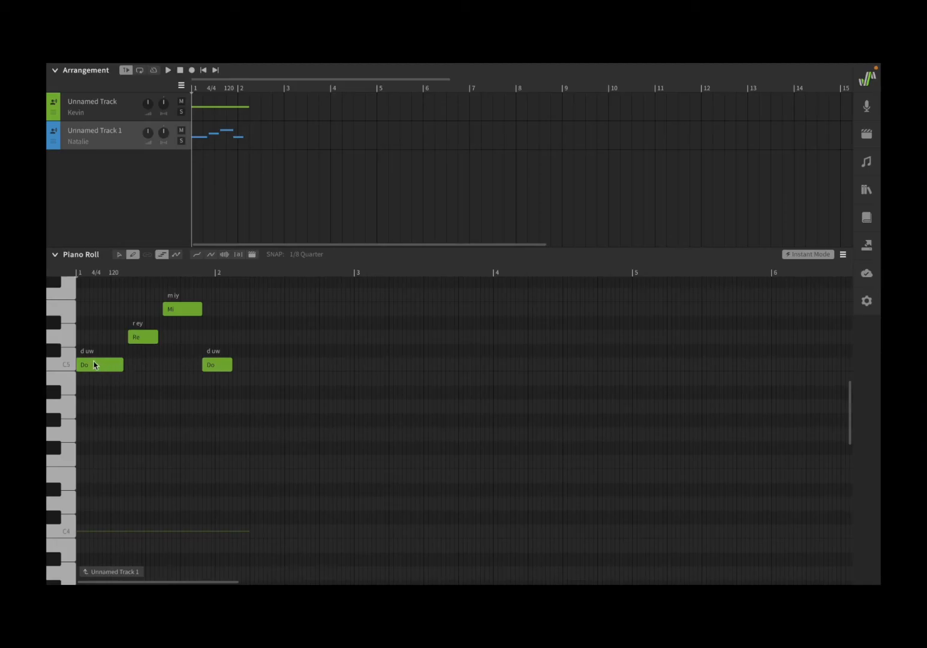
pyautogui.moveTo(189, 298)
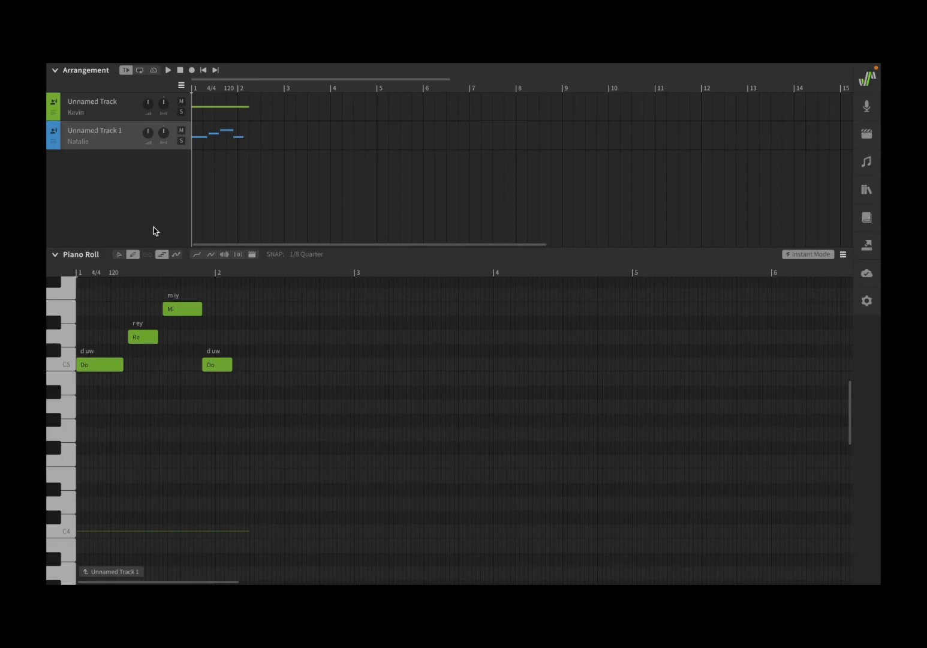
pyautogui.moveTo(194, 81)
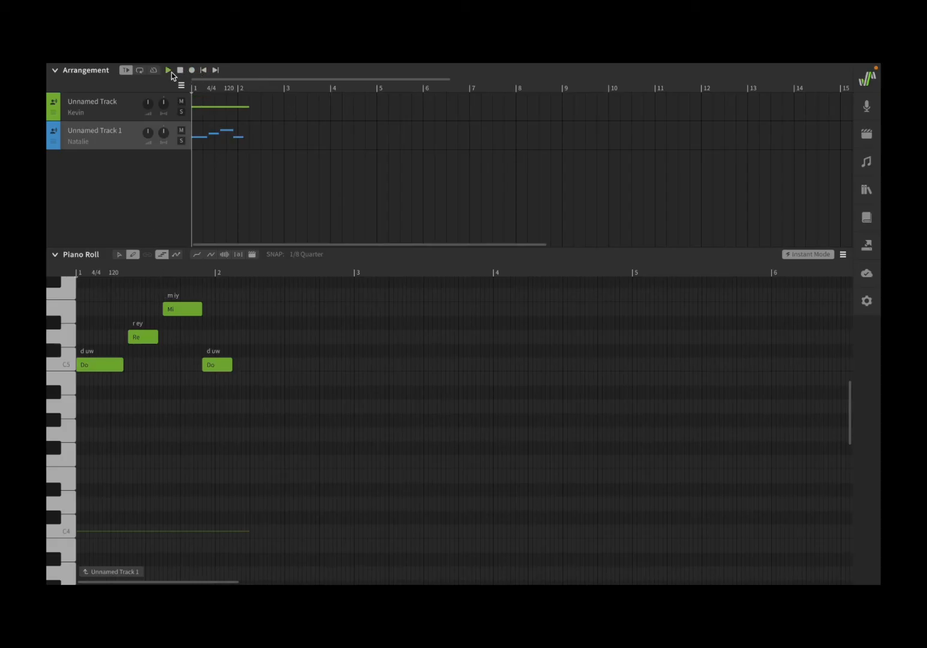
# Play and stop the Do Re Mi melody, then draw a lower la note late in bar 1.
pyautogui.click(168, 70)
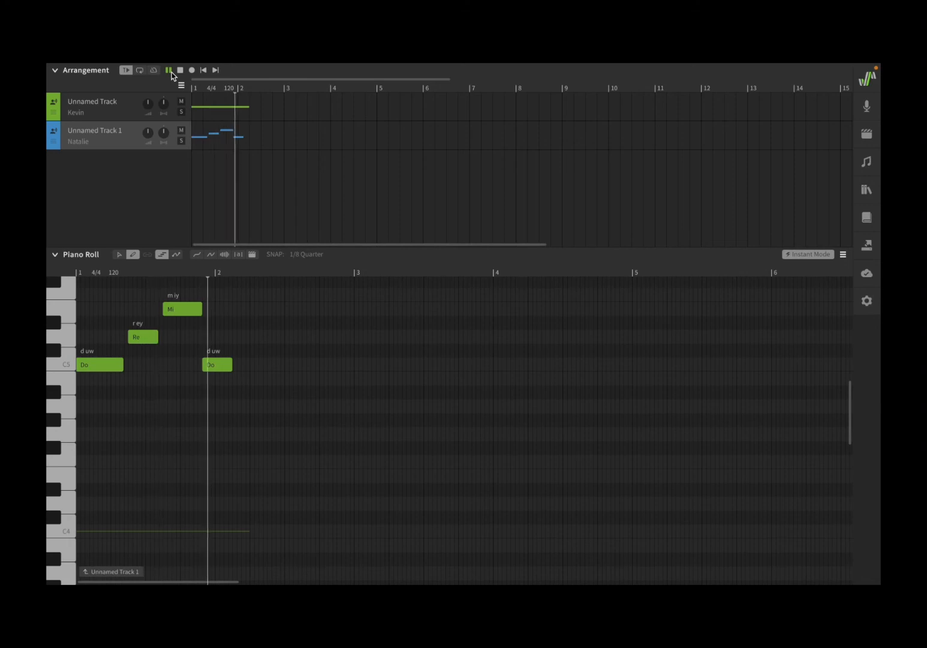
pyautogui.click(169, 70)
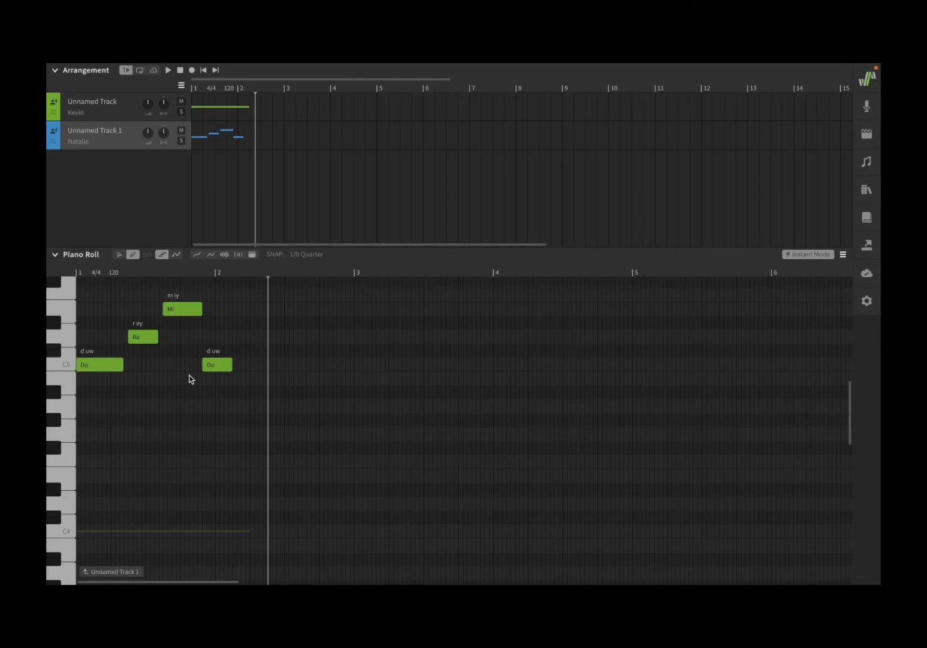
pyautogui.moveTo(189, 369)
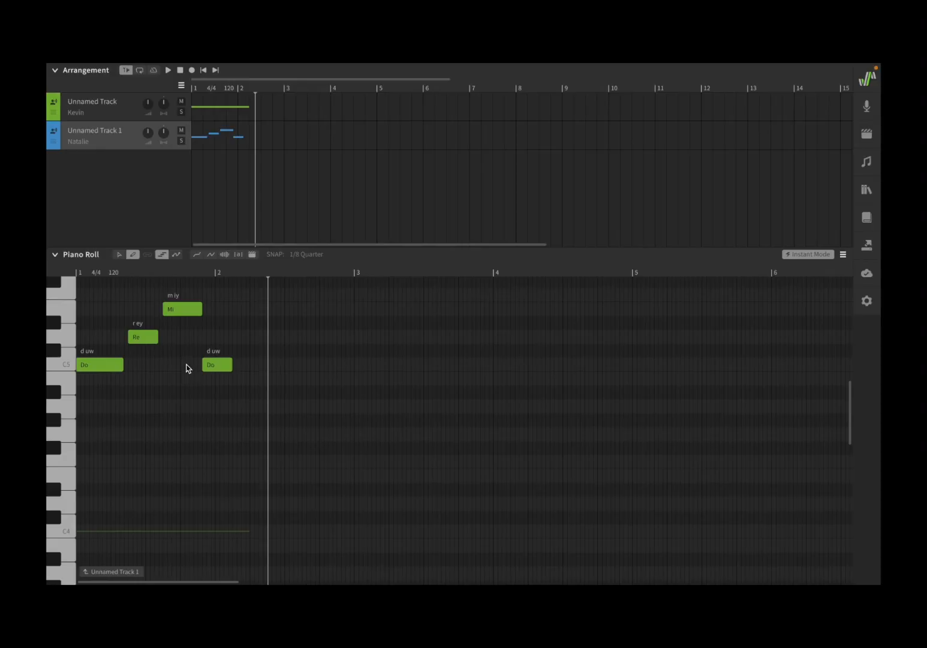
pyautogui.moveTo(165, 424)
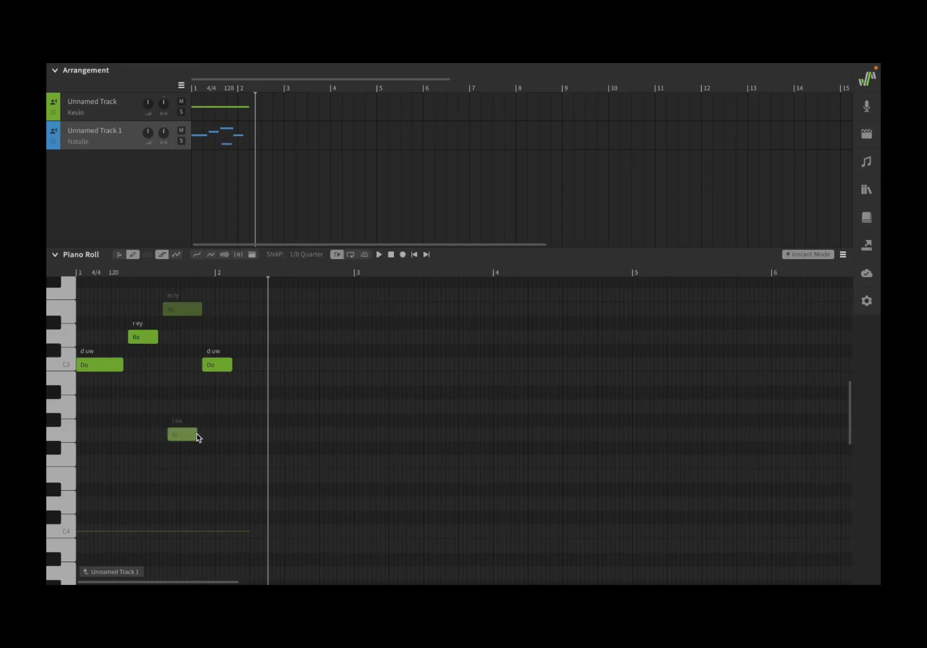
pyautogui.moveTo(195, 433); pyautogui.dragTo(214, 433)
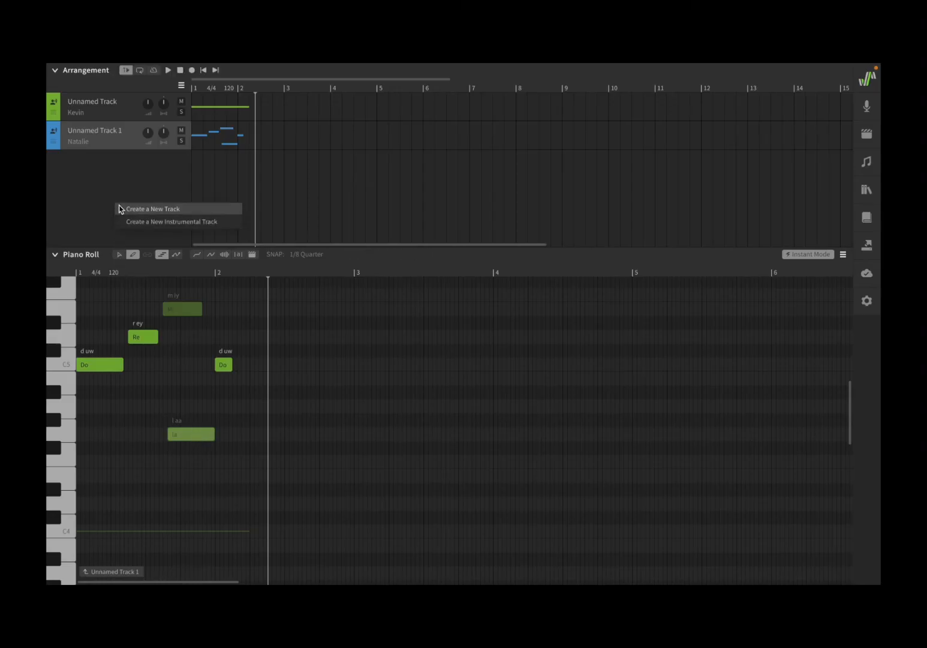
# Add Unnamed Track 2, play its three la notes, mute the first track and replay.
pyautogui.click(154, 209)
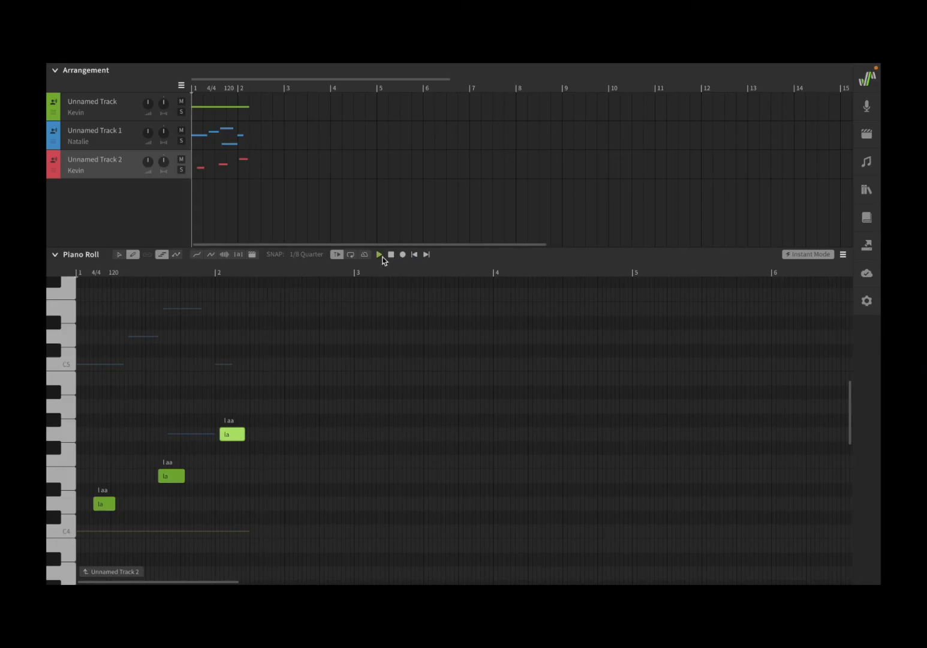
pyautogui.click(379, 254)
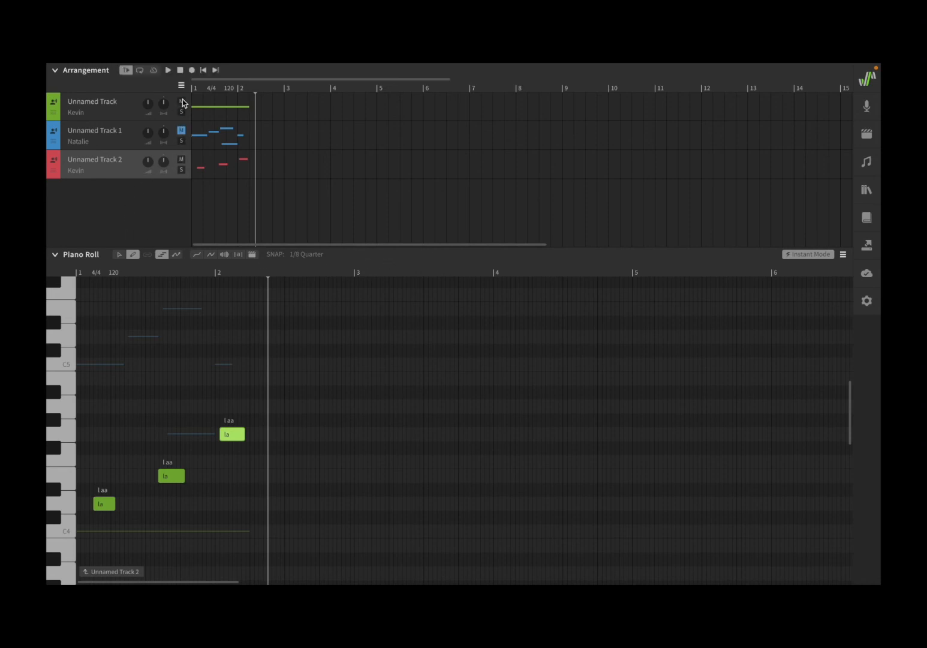
pyautogui.click(181, 100)
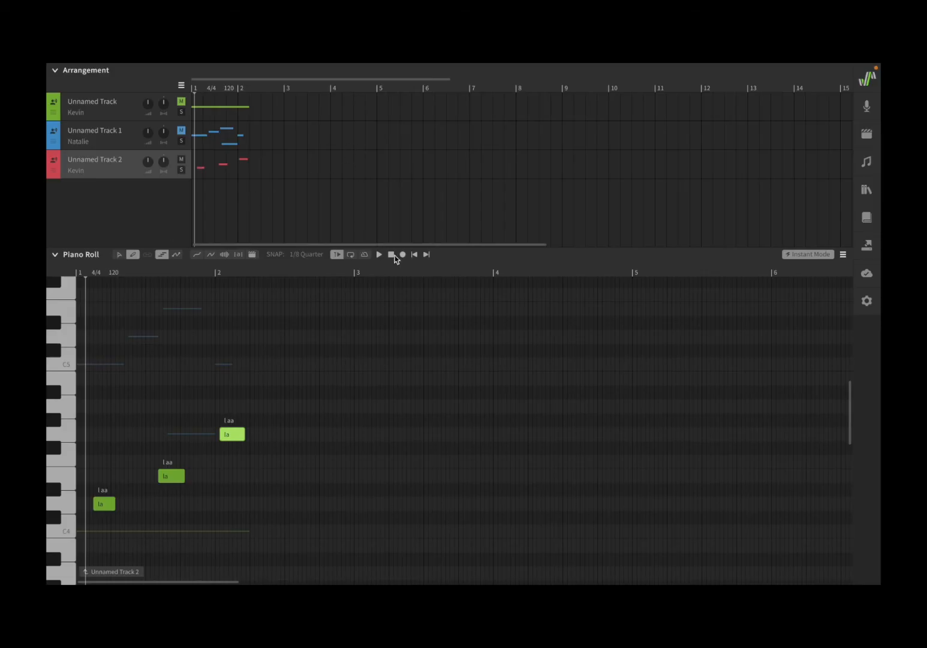
pyautogui.click(379, 254)
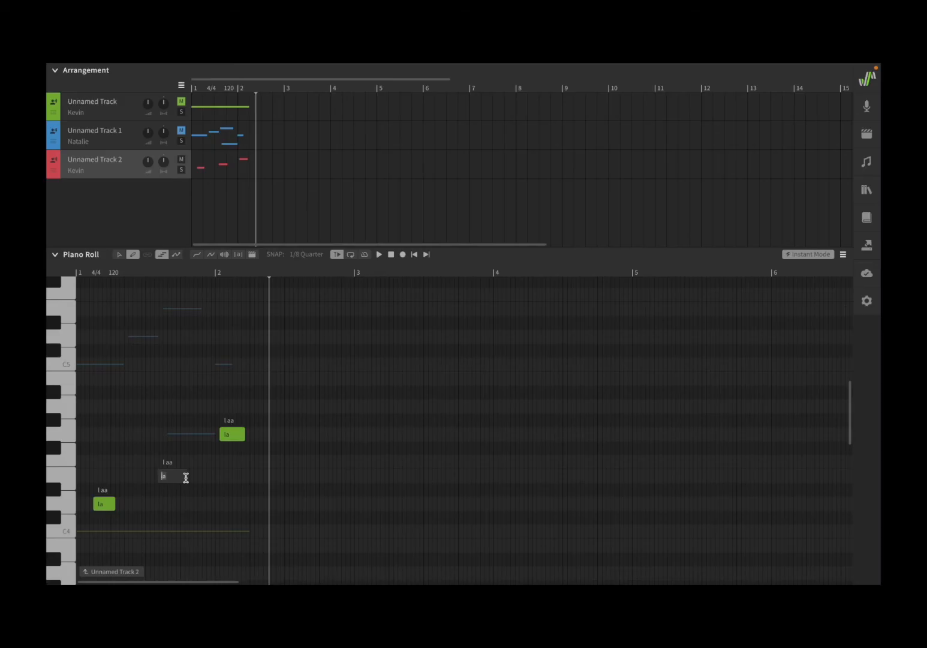
# Enter the lyrics Hi and Morning on Track 2's notes, then stop and replay the melody.
pyautogui.write('Hi')
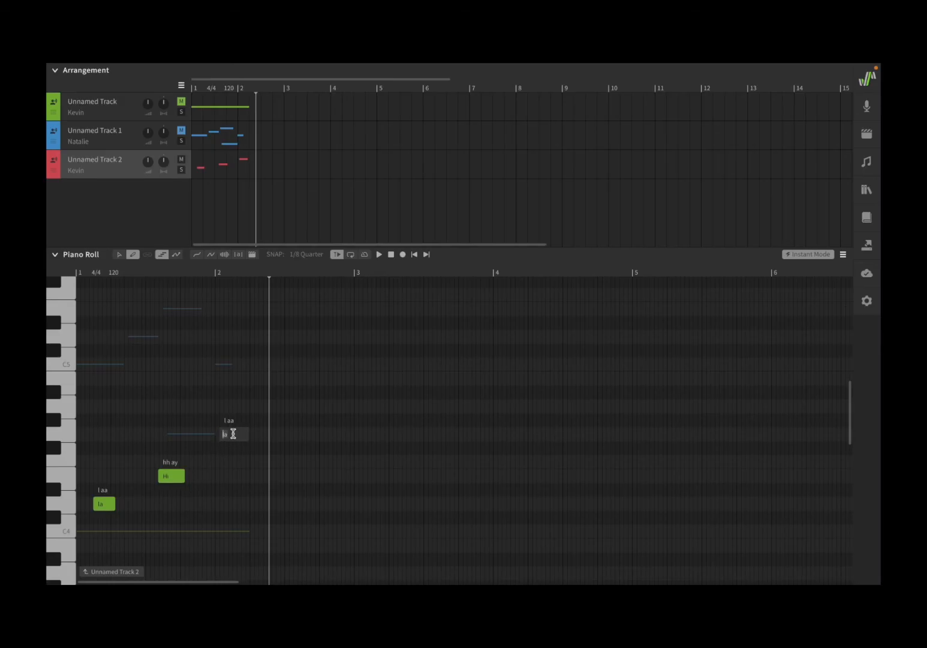
pyautogui.write('Morninfg')
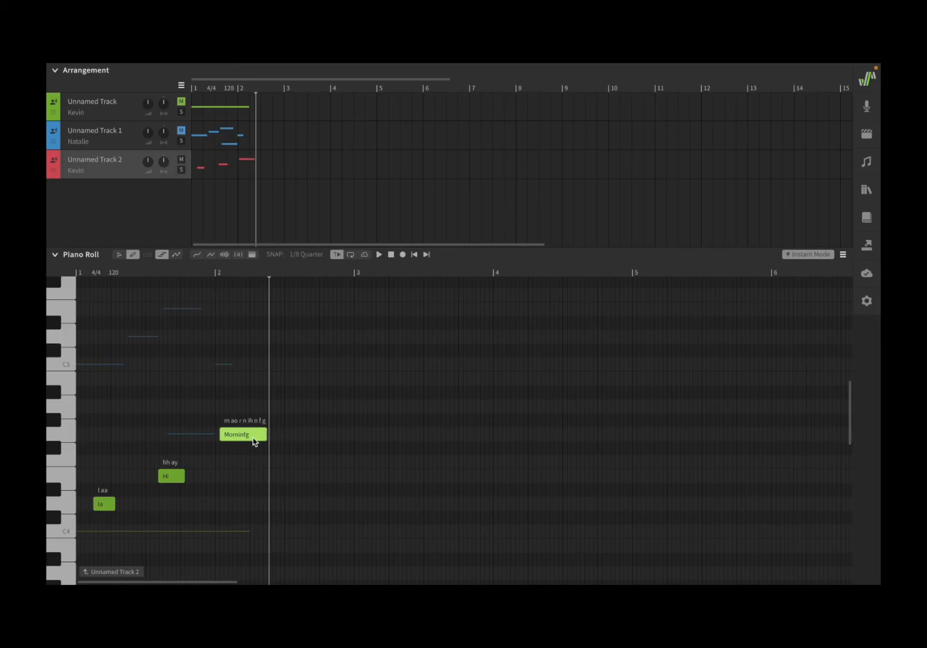
pyautogui.moveTo(392, 255)
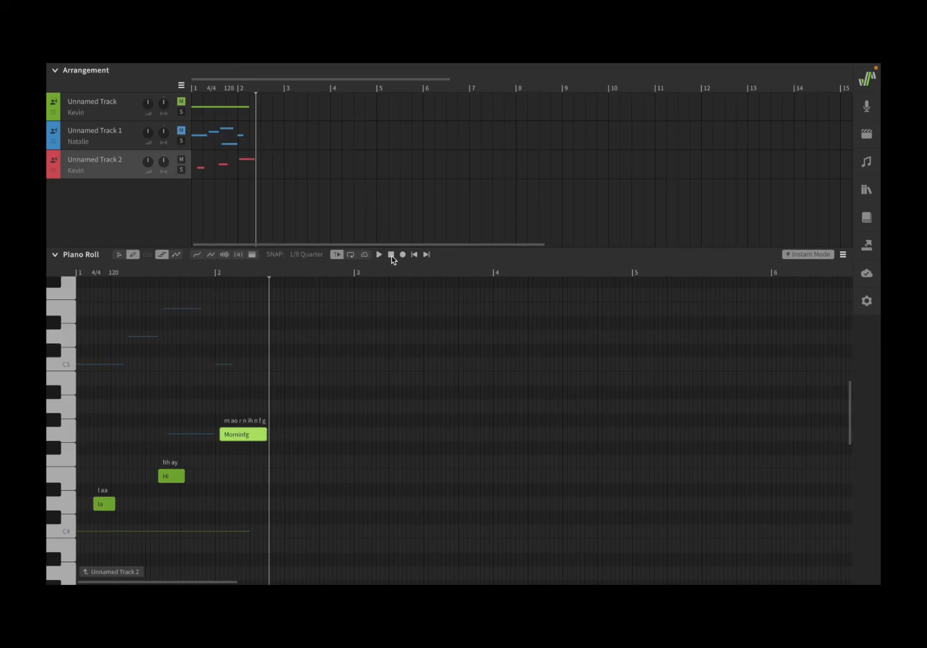
pyautogui.click(378, 254)
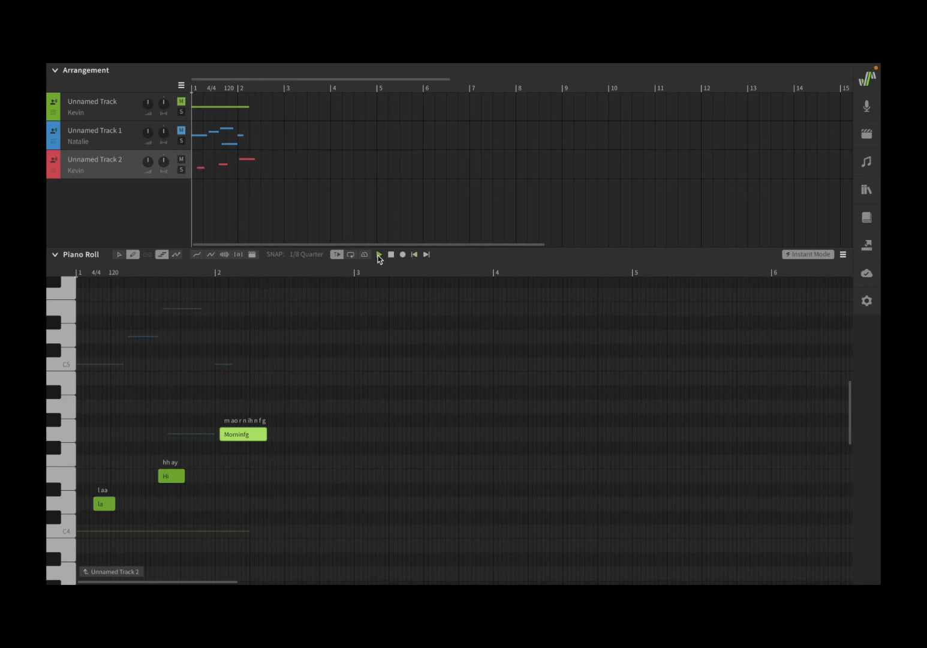
pyautogui.click(379, 254)
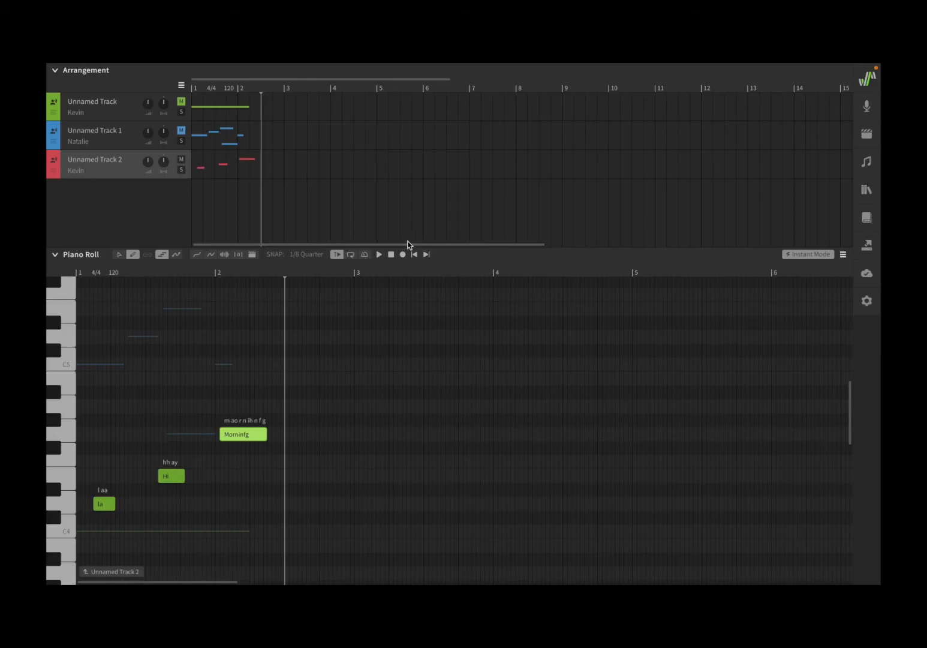
pyautogui.moveTo(844, 254)
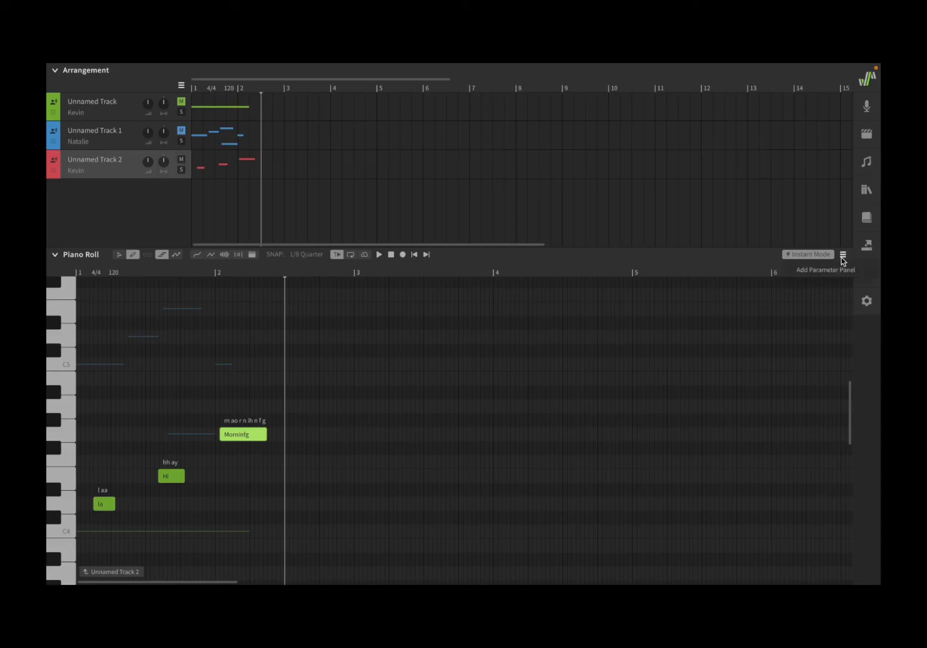
pyautogui.click(843, 254)
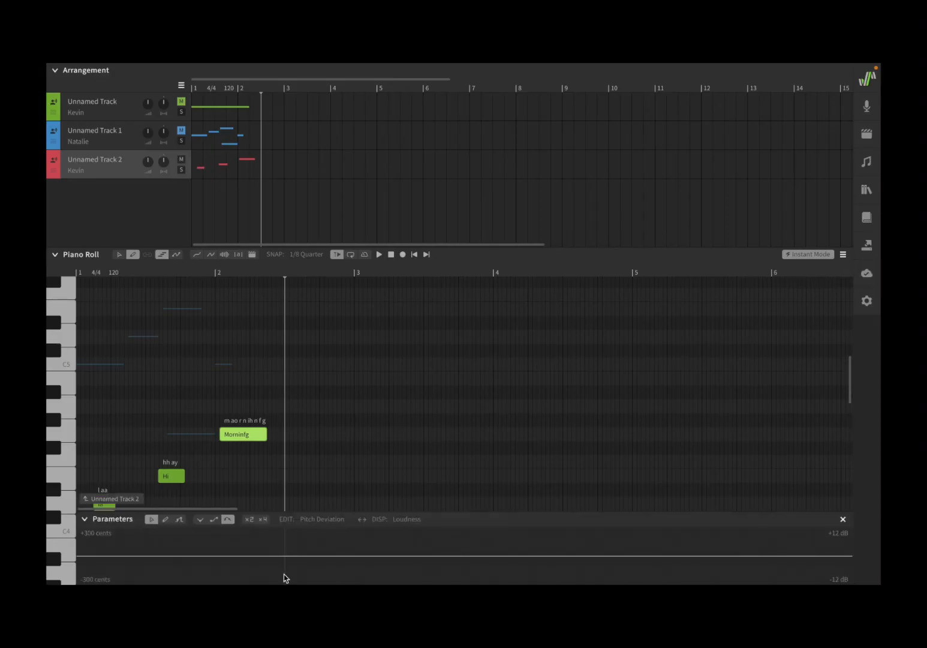
pyautogui.moveTo(471, 516)
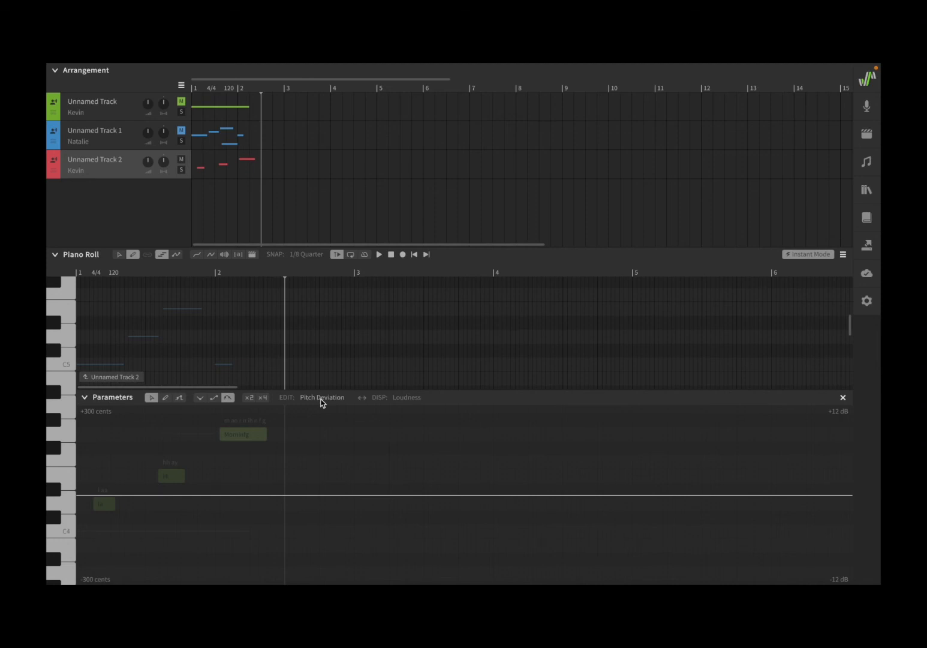
pyautogui.click(323, 397)
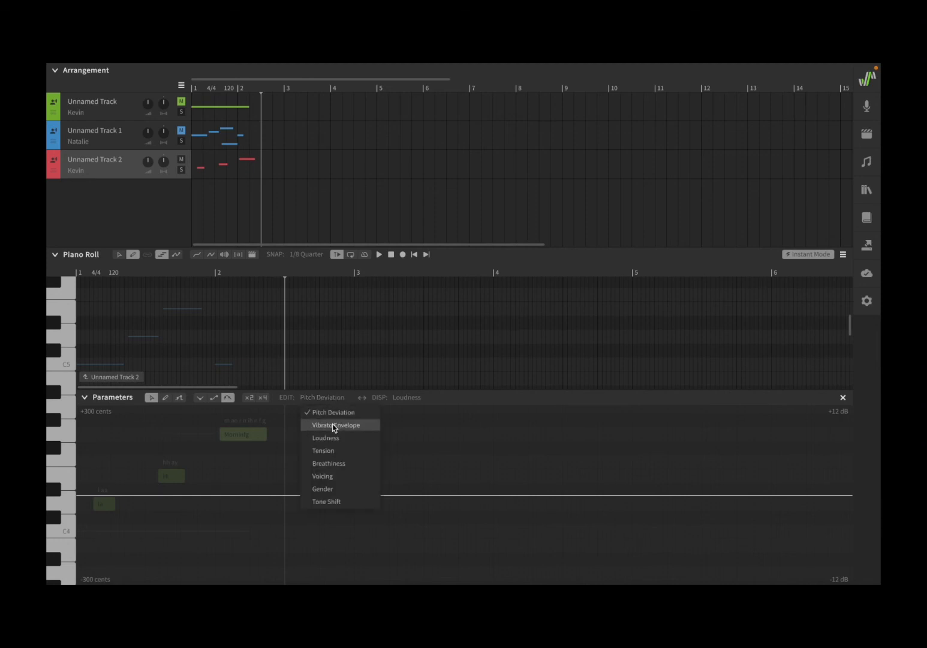
pyautogui.moveTo(357, 472)
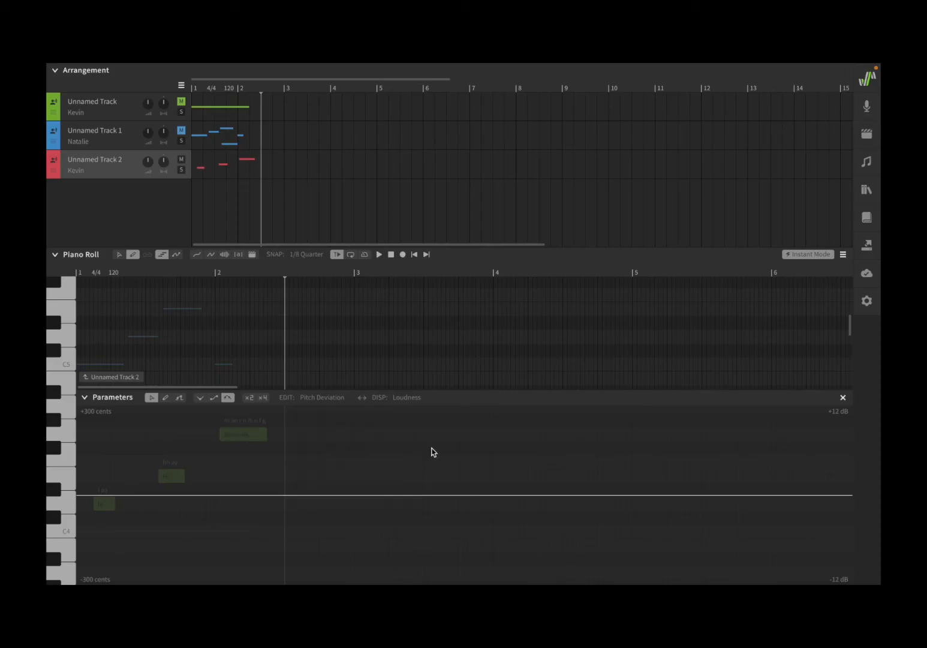
pyautogui.moveTo(841, 271)
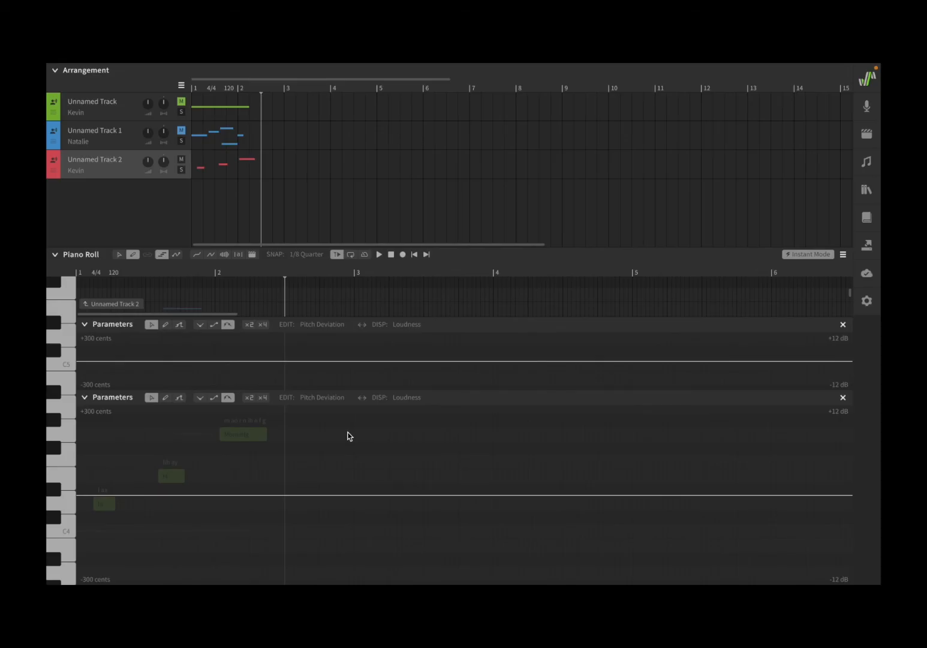
pyautogui.click(323, 324)
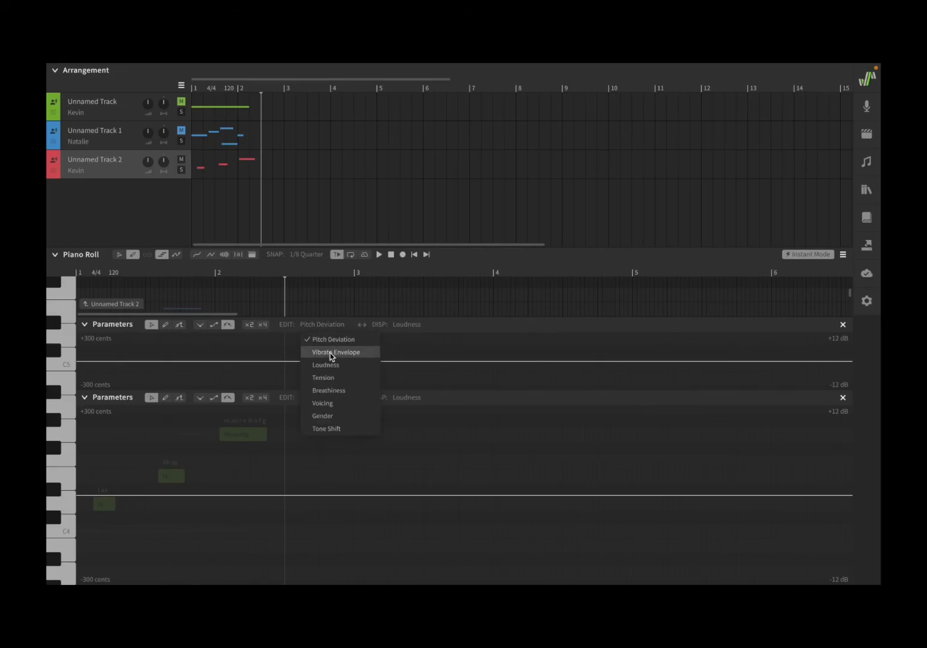
pyautogui.click(336, 352)
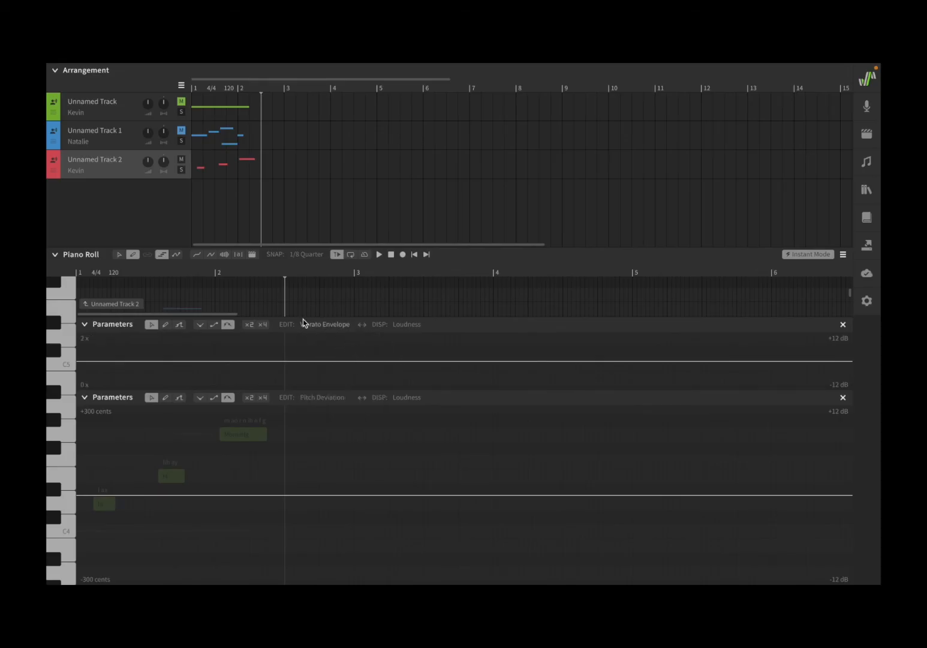
pyautogui.moveTo(599, 358)
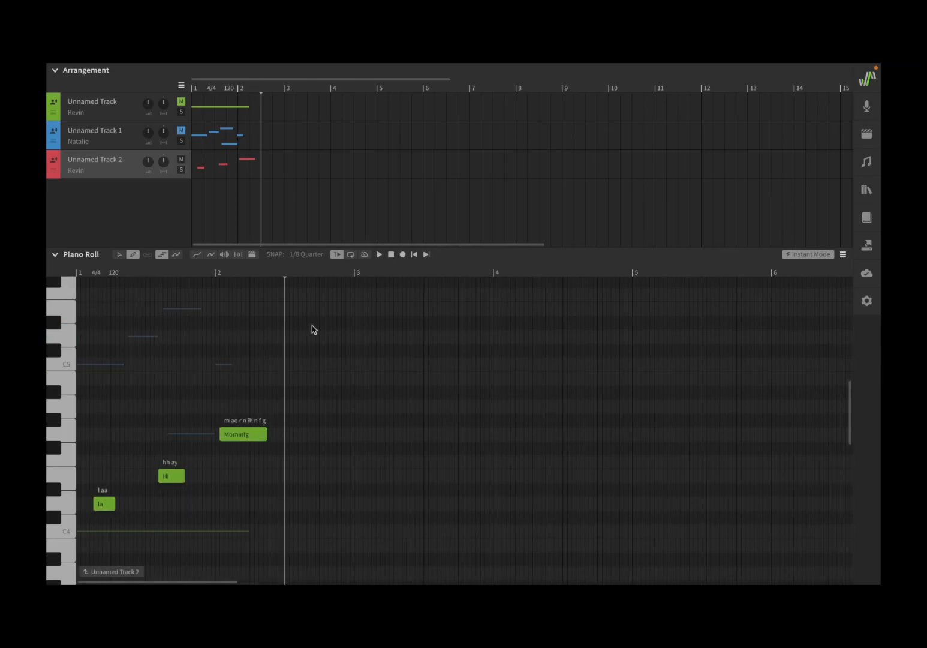
pyautogui.moveTo(314, 404)
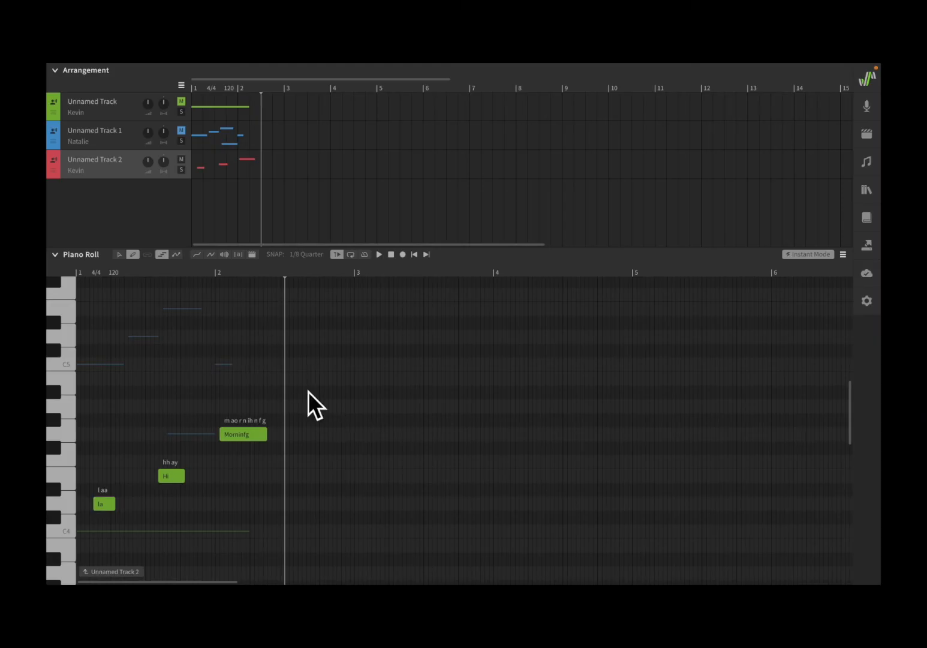
pyautogui.moveTo(48, 290)
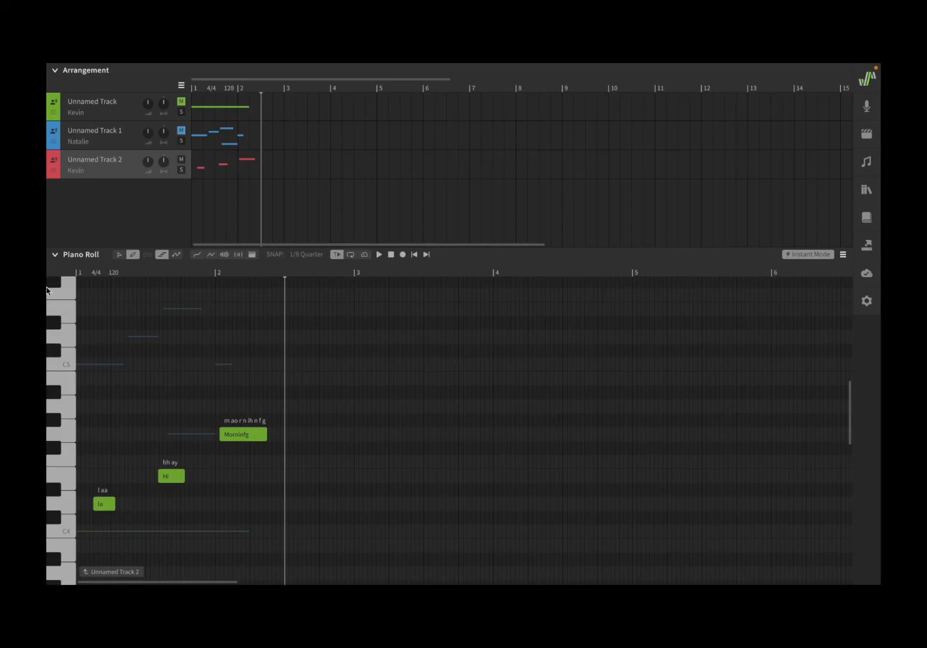